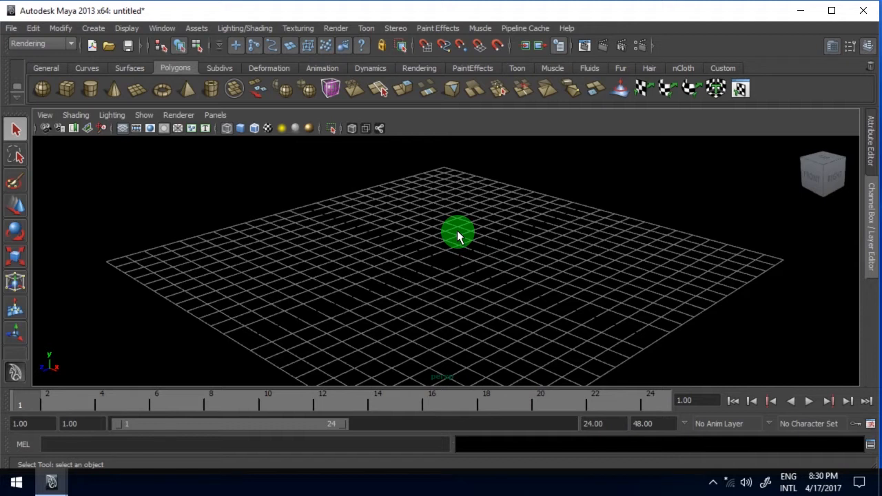
Step: Tumble the perspective view over the empty grid after switching to the nDynamics menu set
{"action": "left_click_drag", "start_coordinate": [459, 233], "coordinate": [407, 229]}
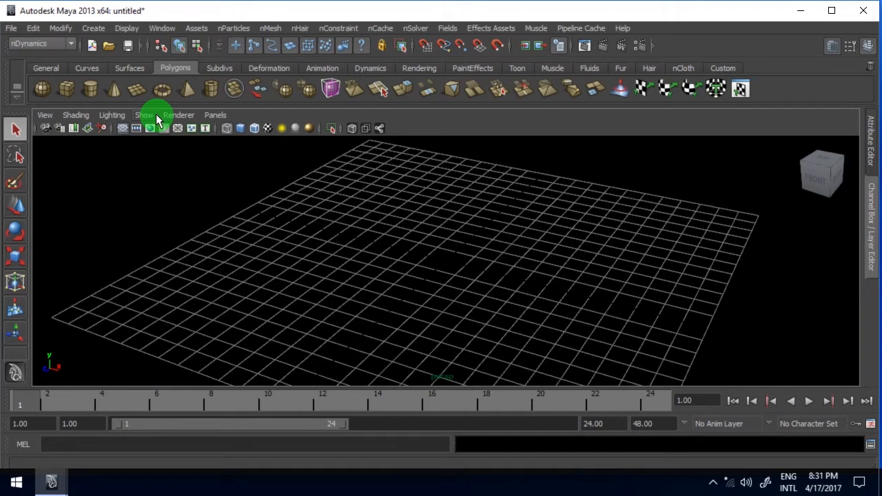
Step: Create emitter1 as a Volume-type nParticle emitter with a Torus volume shape
{"action": "left_click", "coordinate": [234, 28]}
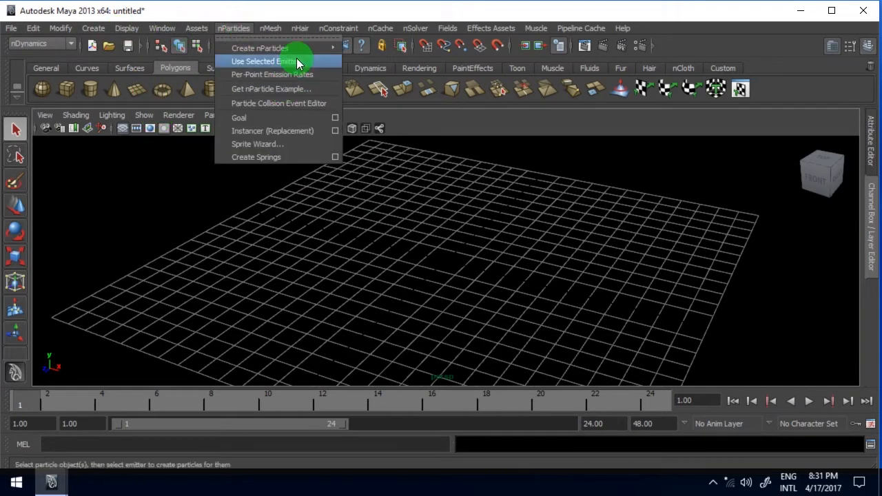
{"action": "mouse_move", "coordinate": [259, 48]}
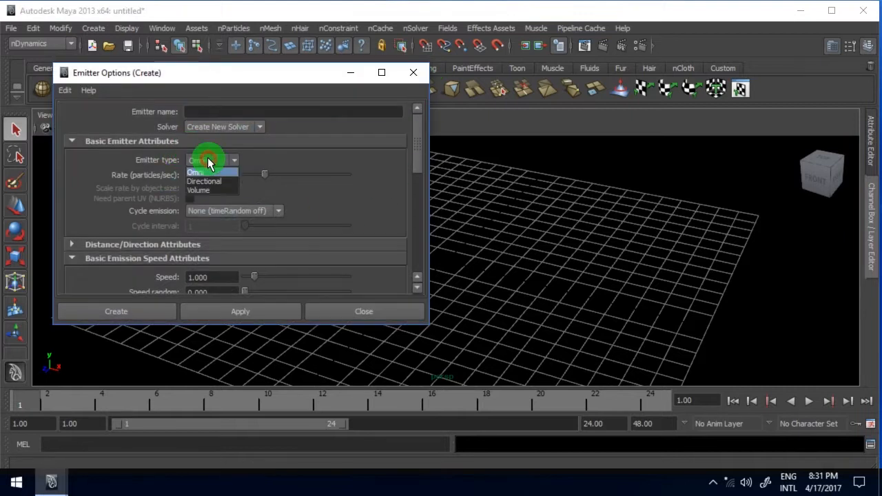
{"action": "left_click", "coordinate": [199, 190]}
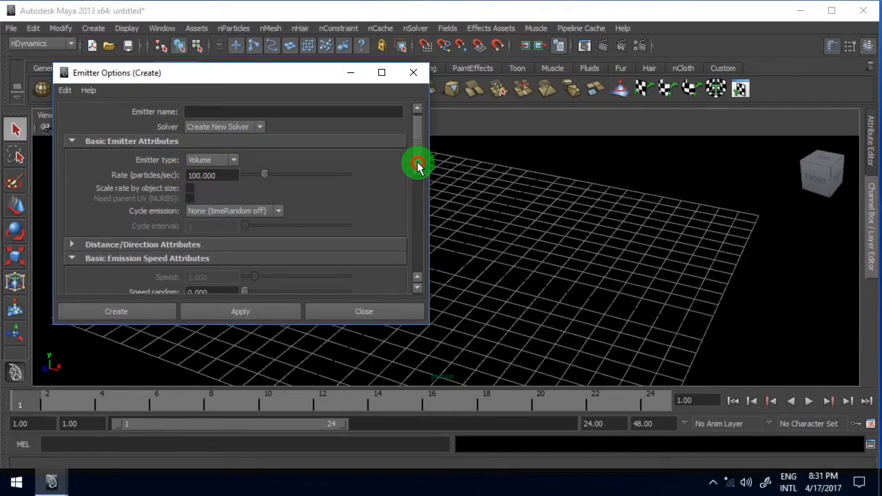
{"action": "left_click_drag", "start_coordinate": [417, 165], "coordinate": [417, 200]}
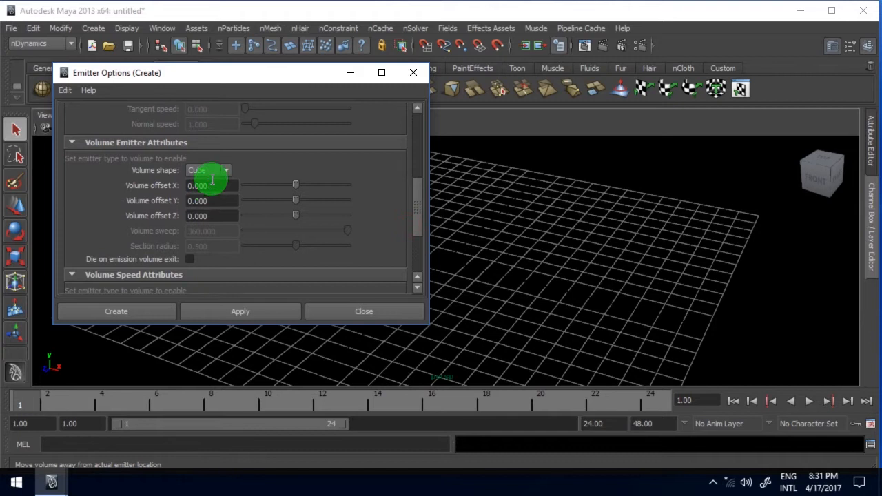
{"action": "left_click", "coordinate": [226, 171]}
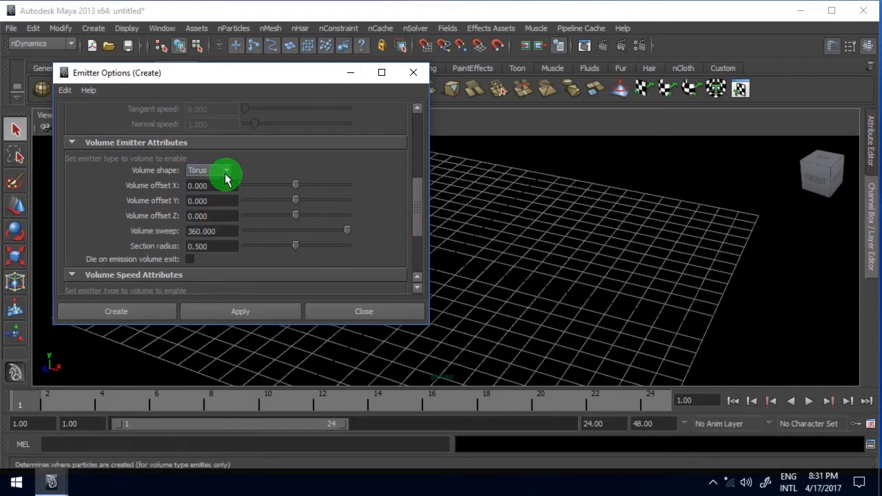
{"action": "mouse_move", "coordinate": [224, 178]}
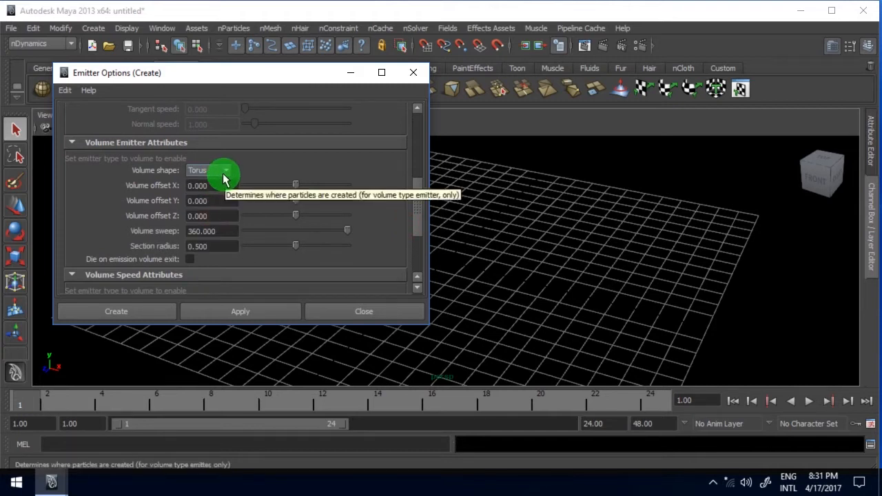
{"action": "left_click", "coordinate": [115, 311]}
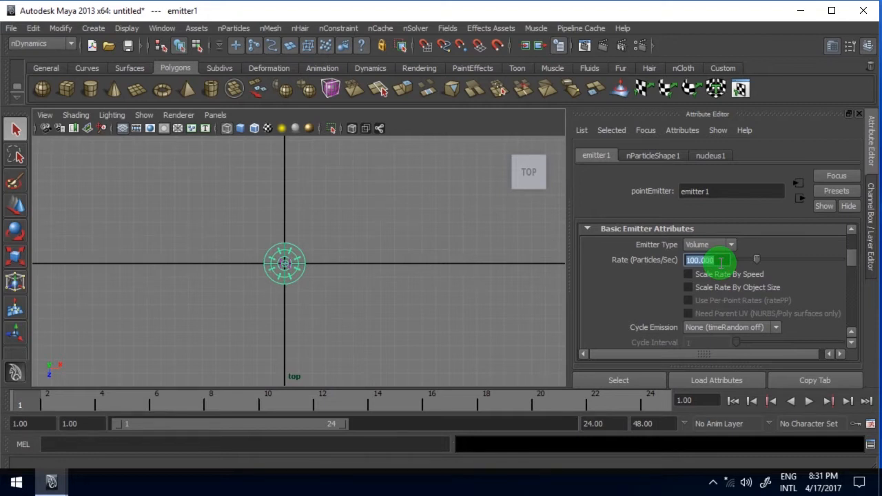
Step: Key emitter1's Rate at 150000 on frame 1 and 0 on frame 5, then preview the burst
{"action": "type", "text": "15000"}
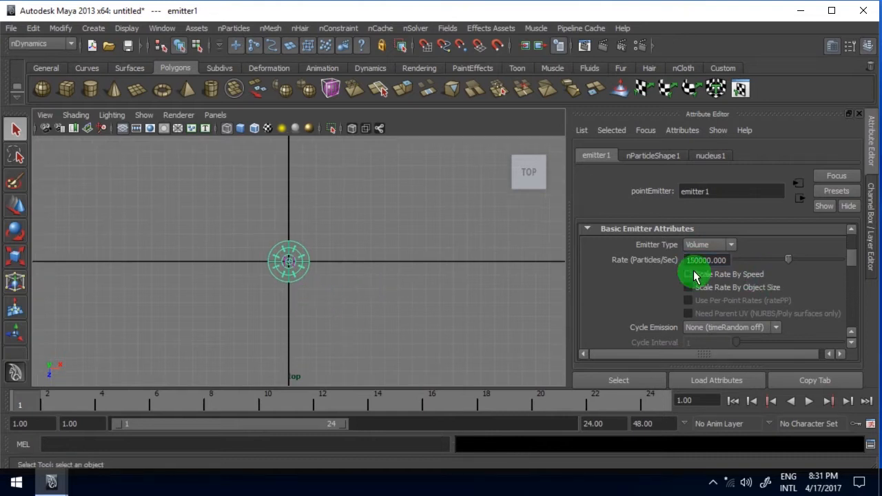
{"action": "mouse_move", "coordinate": [66, 383]}
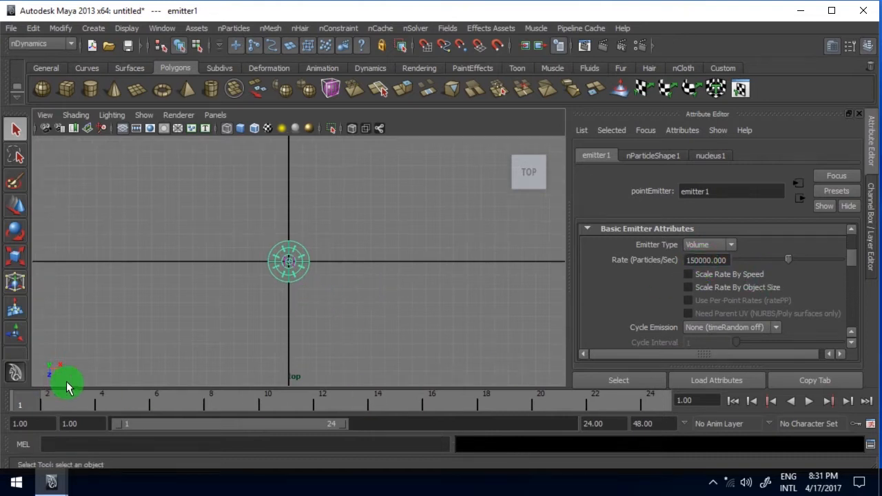
{"action": "right_click", "coordinate": [707, 260]}
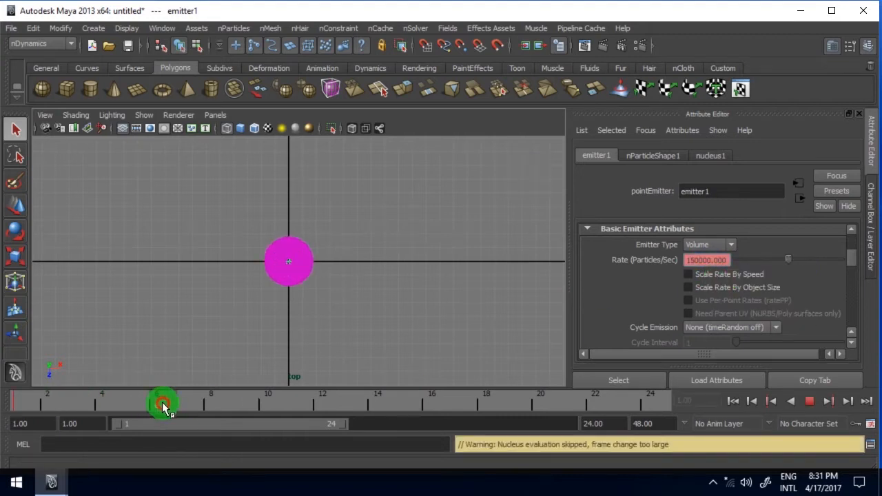
{"action": "left_click_drag", "start_coordinate": [164, 404], "coordinate": [128, 403]}
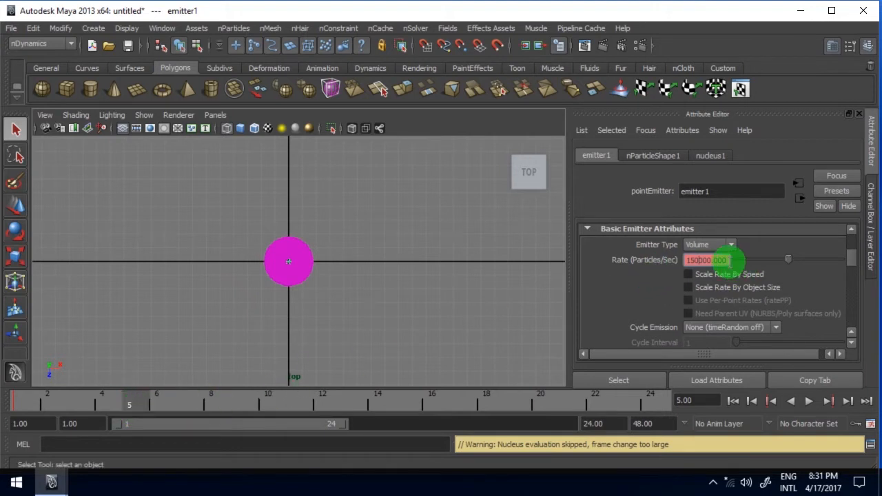
{"action": "type", "text": "0.000"}
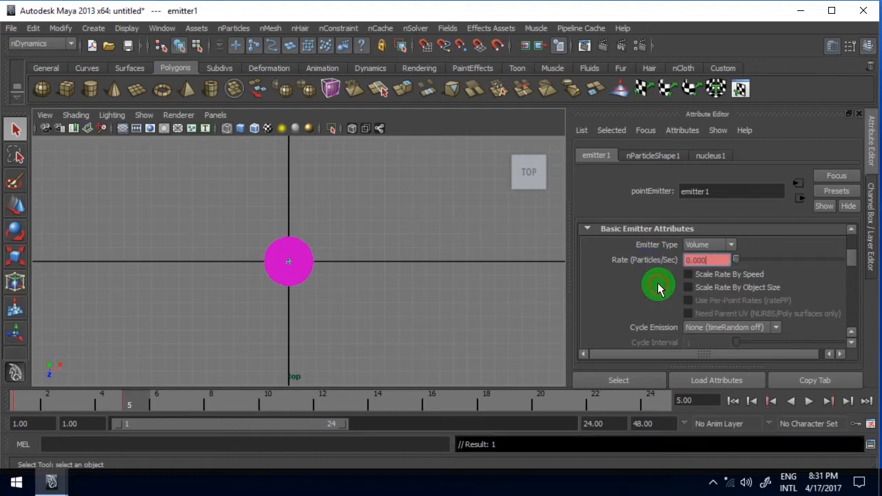
{"action": "left_click", "coordinate": [809, 400]}
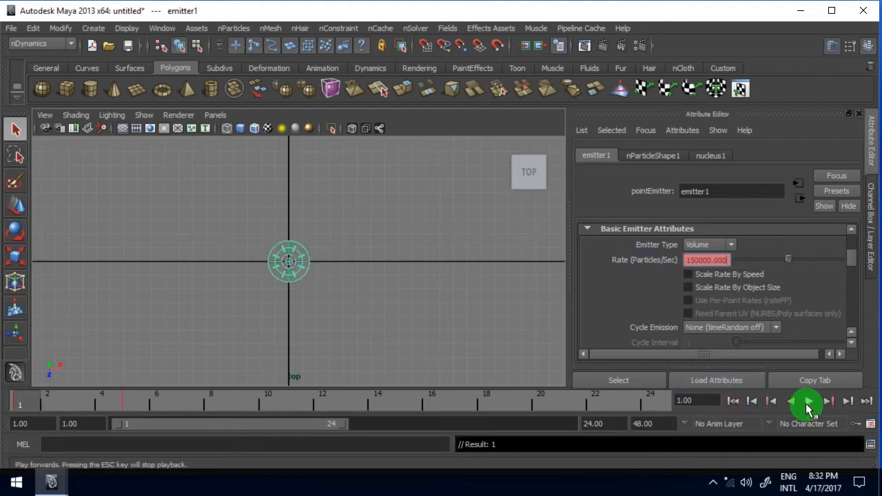
{"action": "left_click", "coordinate": [808, 401]}
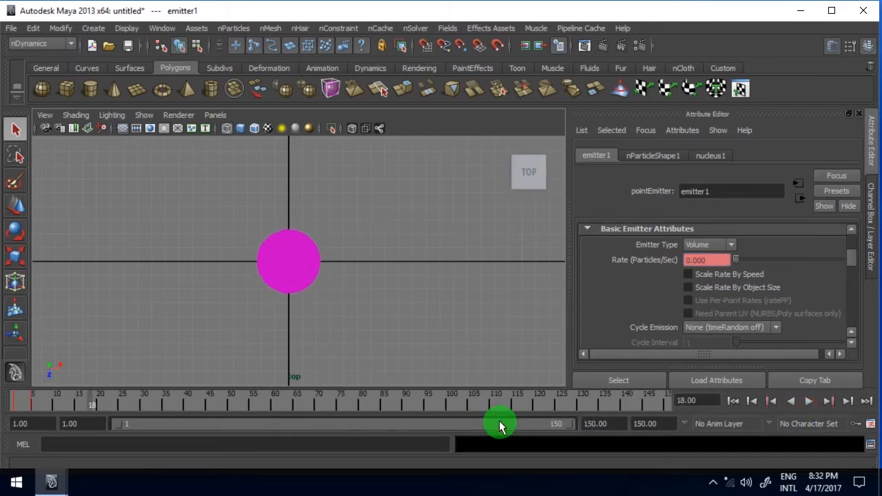
Step: Set nParticleShape1's Particle Render Type to Points and replay the burst from the start
{"action": "left_click", "coordinate": [807, 401]}
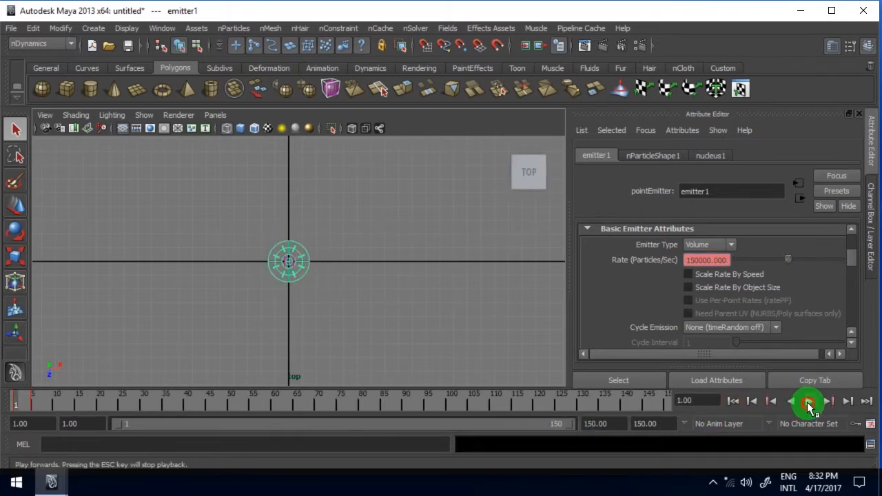
{"action": "left_click", "coordinate": [808, 400]}
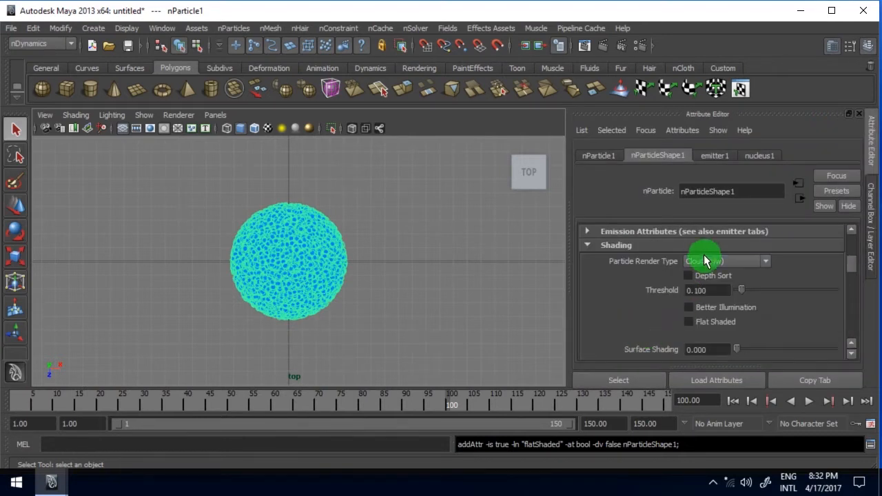
{"action": "left_click", "coordinate": [727, 261]}
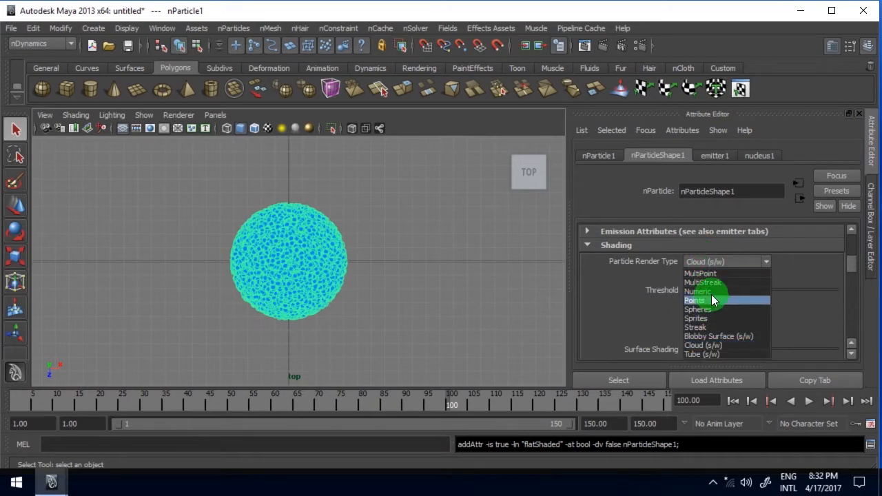
{"action": "left_click", "coordinate": [696, 300]}
{"action": "type", "text": "1"}
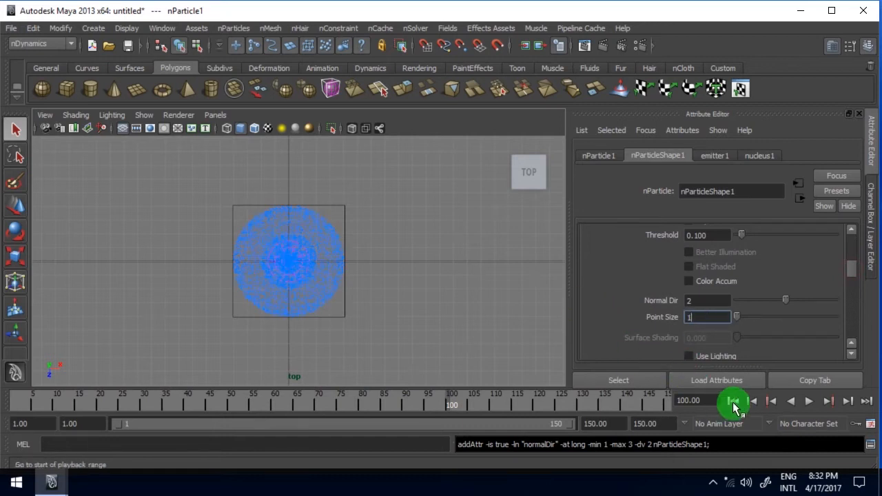
{"action": "left_click", "coordinate": [809, 400]}
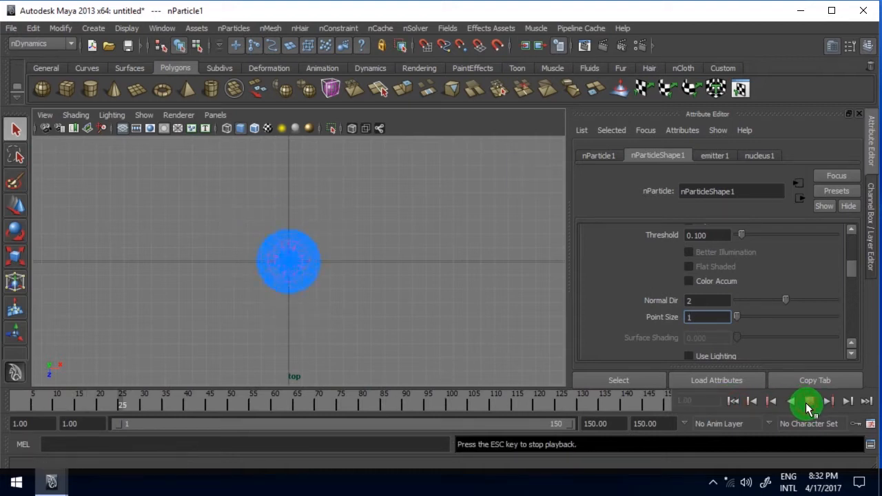
{"action": "left_click", "coordinate": [807, 400]}
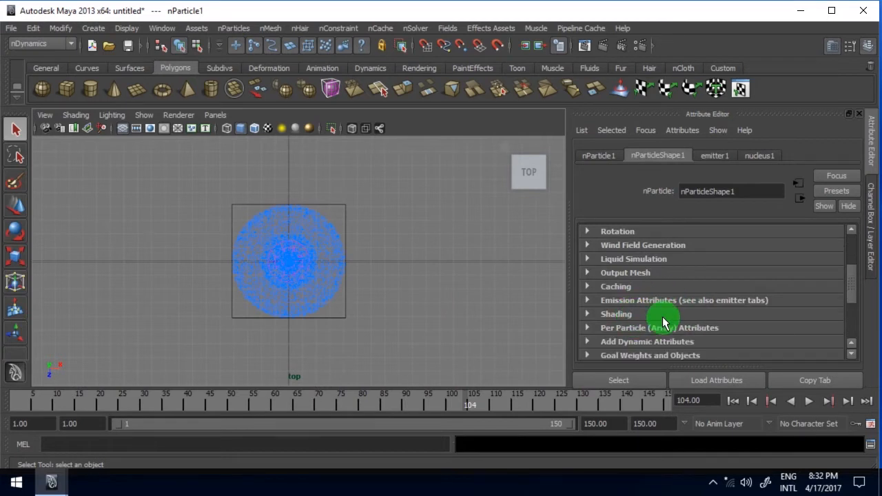
Step: Under Dynamic Properties set Conserve 0.95 and Drag 0.01, then replay the motion
{"action": "scroll", "scroll_direction": "down", "scroll_amount": 3}
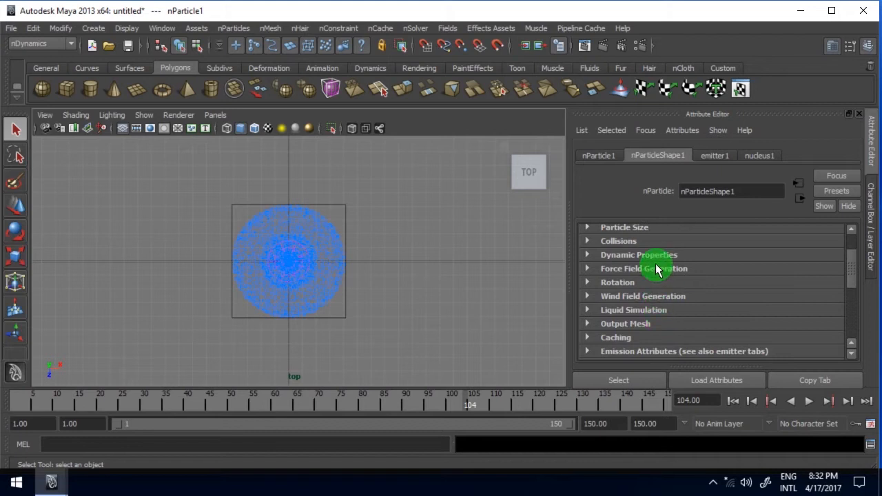
{"action": "left_click", "coordinate": [639, 255]}
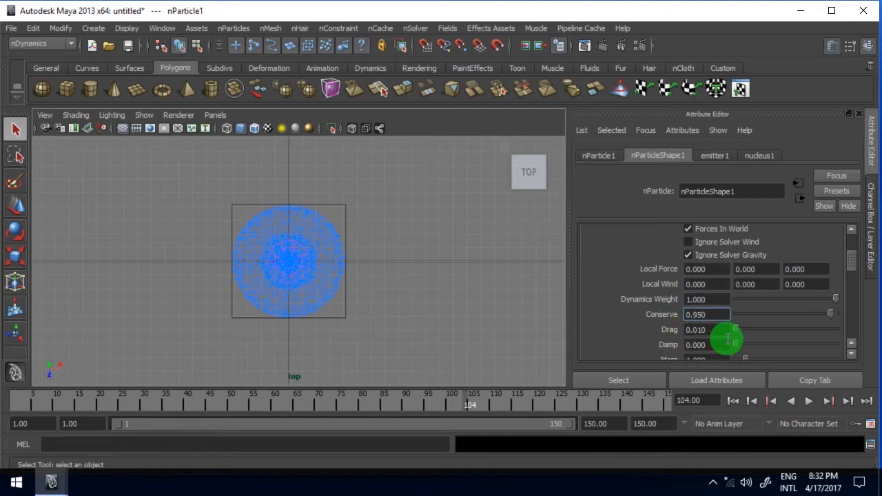
{"action": "left_click", "coordinate": [811, 400]}
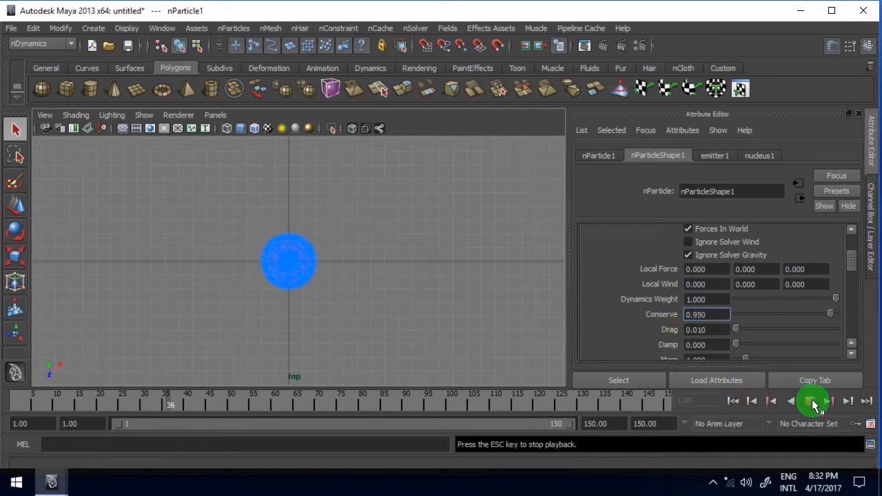
{"action": "left_click", "coordinate": [813, 400]}
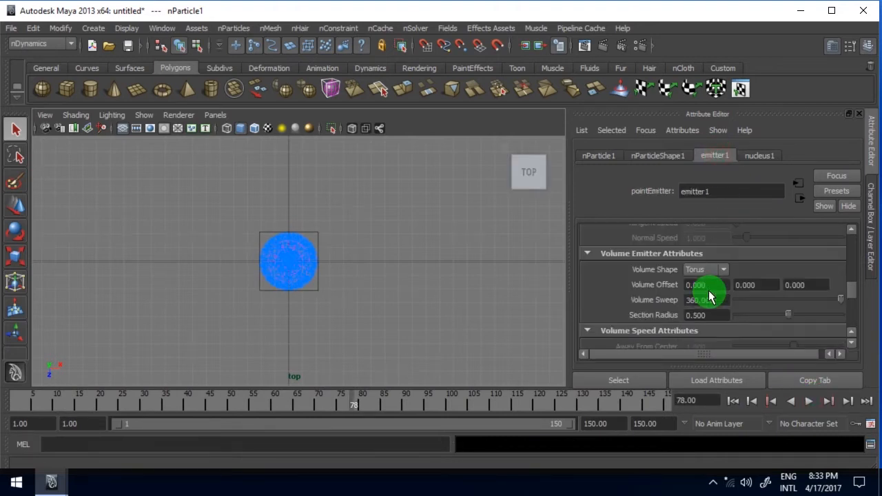
Step: Set emitter1's Away From Axis speed to 0 and replay to see the hollow ring
{"action": "scroll", "scroll_direction": "down", "scroll_amount": 3}
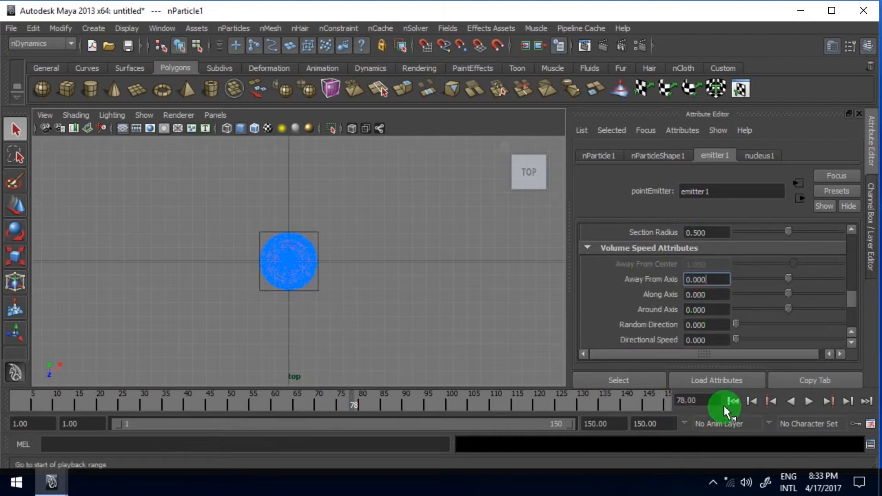
{"action": "left_click", "coordinate": [808, 400]}
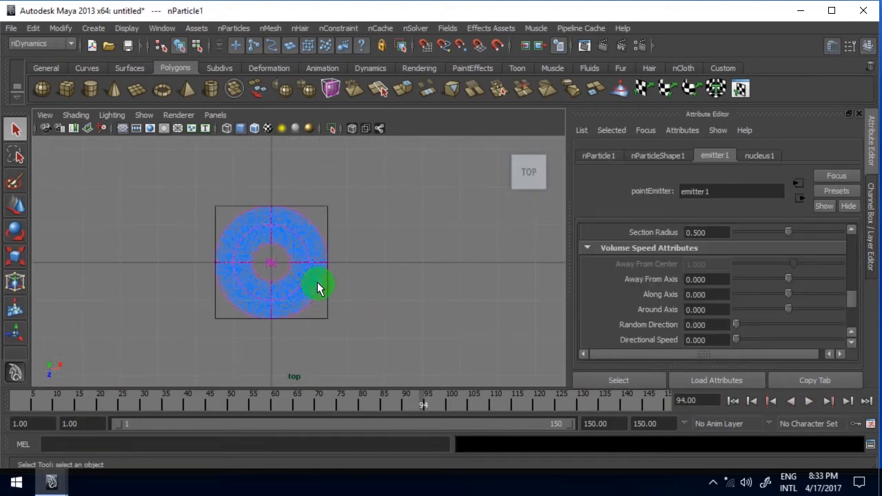
Step: Add volumeAxisField1 to nParticle1 with Away From Center enabled and rewind the timeline
{"action": "left_click", "coordinate": [447, 28]}
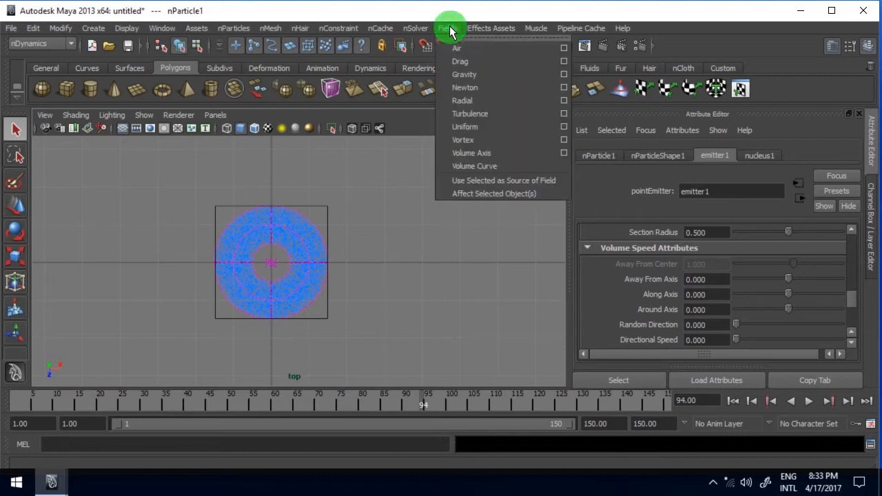
{"action": "mouse_move", "coordinate": [472, 153]}
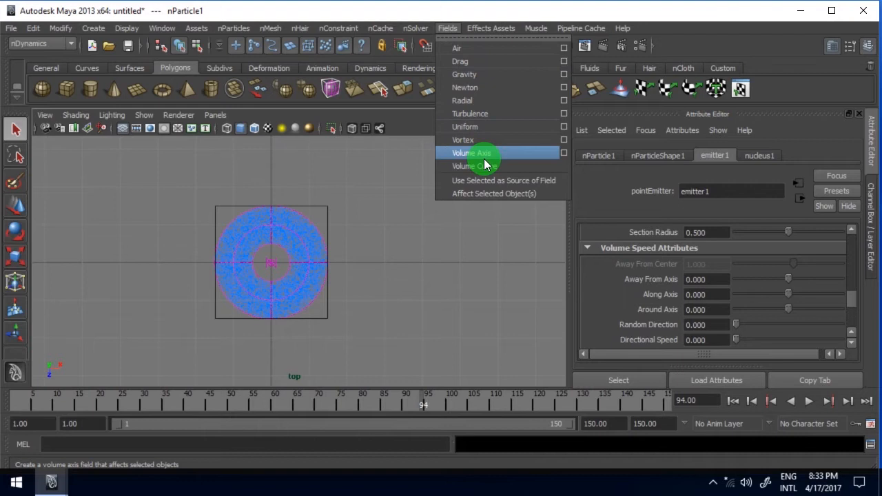
{"action": "left_click", "coordinate": [472, 152]}
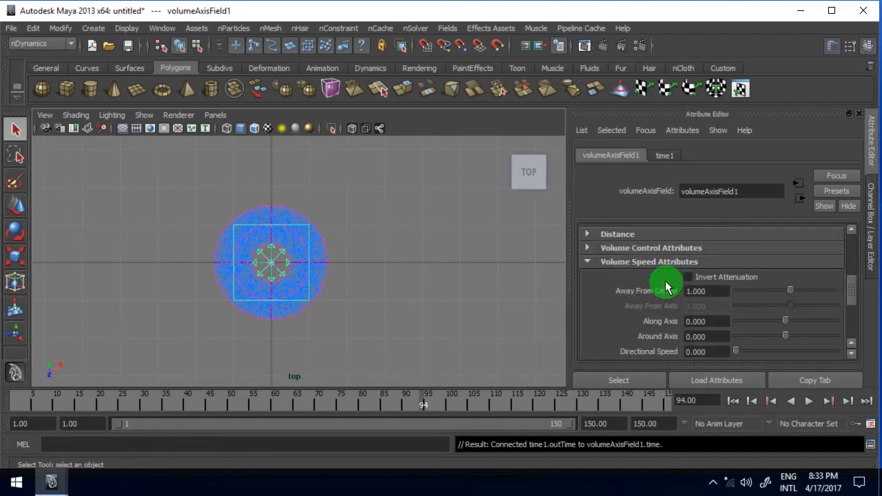
{"action": "left_click", "coordinate": [447, 29]}
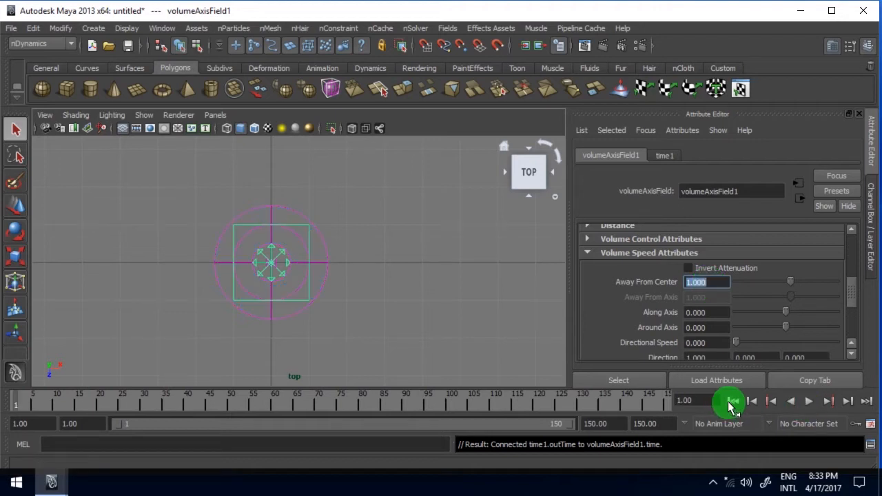
{"action": "left_click", "coordinate": [808, 401]}
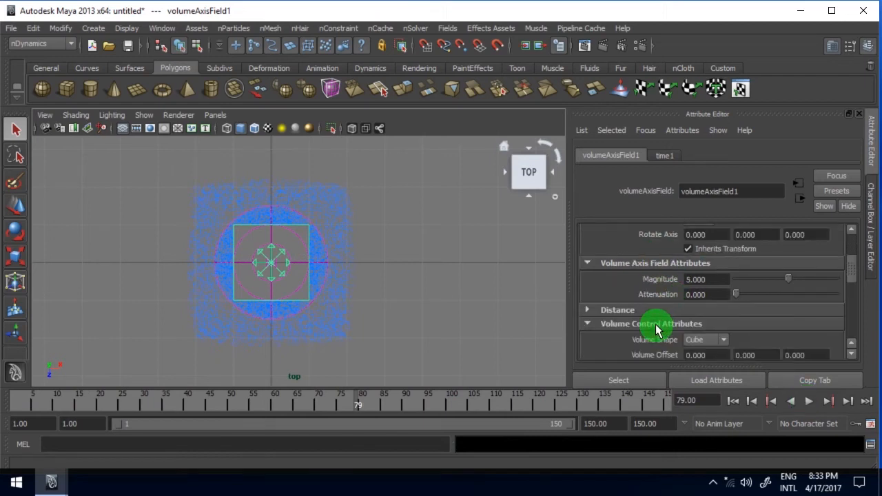
Step: Make the volume axis field a Sphere, scale it up and play back the widened ring
{"action": "left_click", "coordinate": [705, 299]}
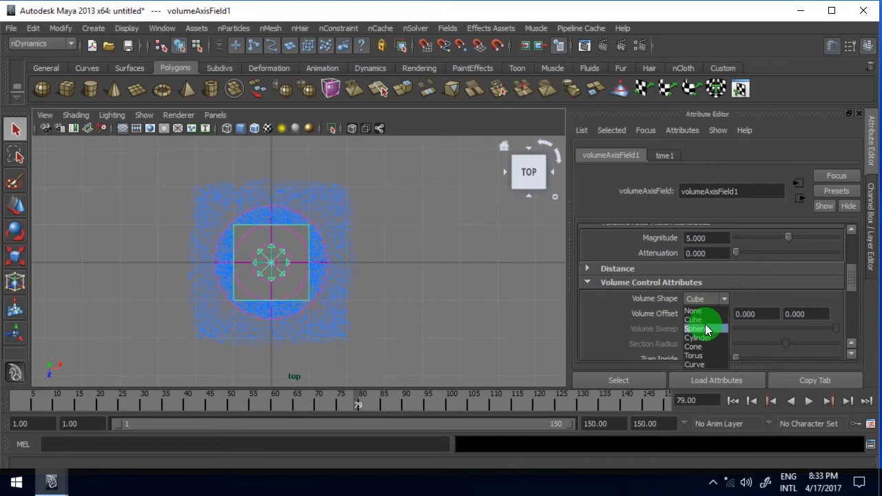
{"action": "left_click", "coordinate": [697, 328]}
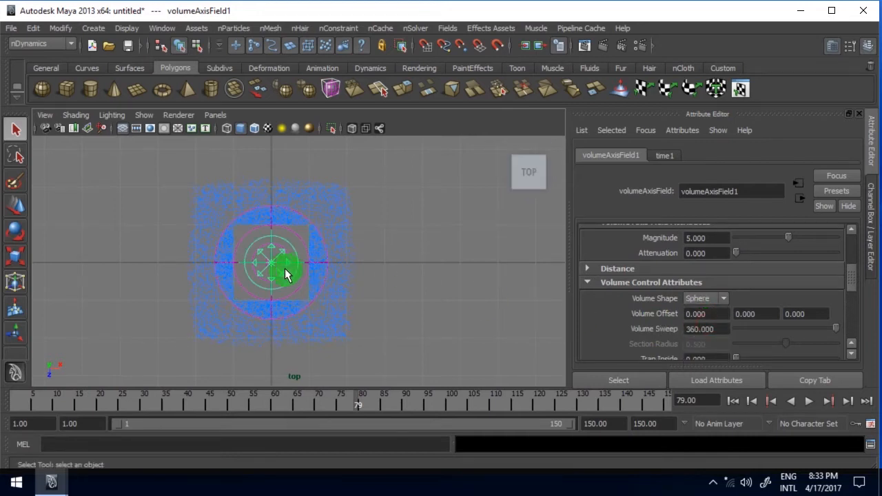
{"action": "left_click", "coordinate": [15, 257]}
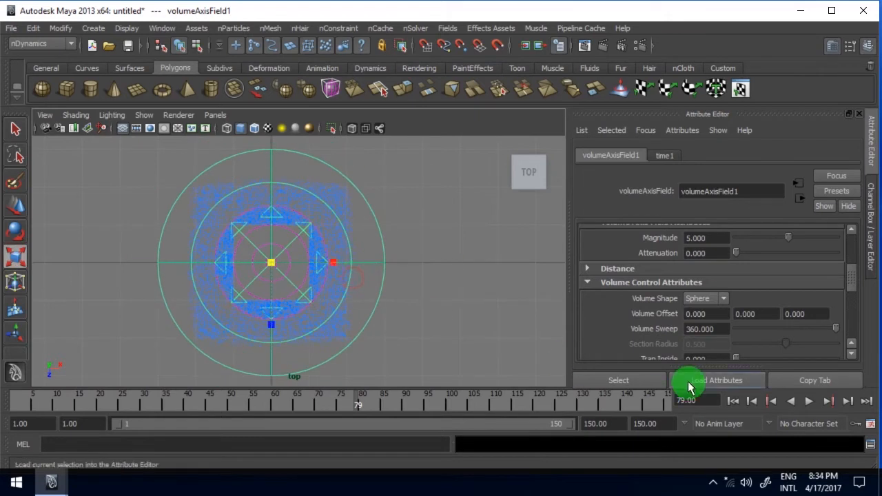
{"action": "left_click", "coordinate": [809, 400]}
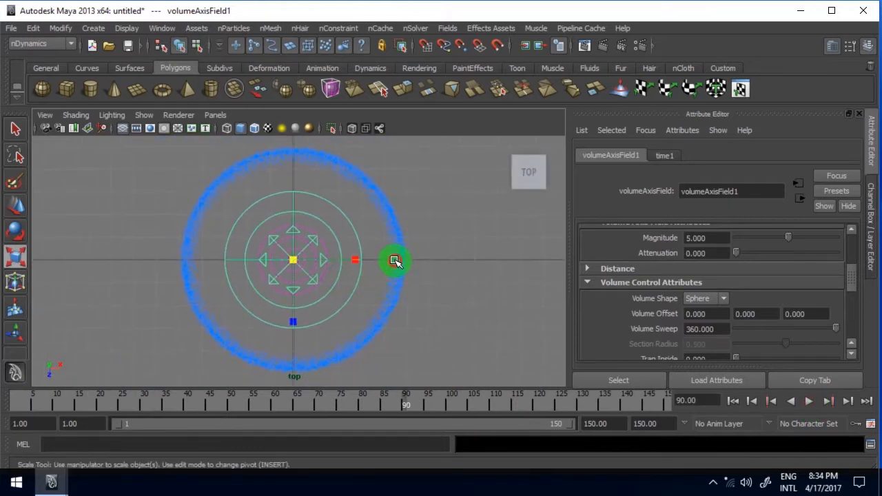
{"action": "left_click", "coordinate": [447, 28]}
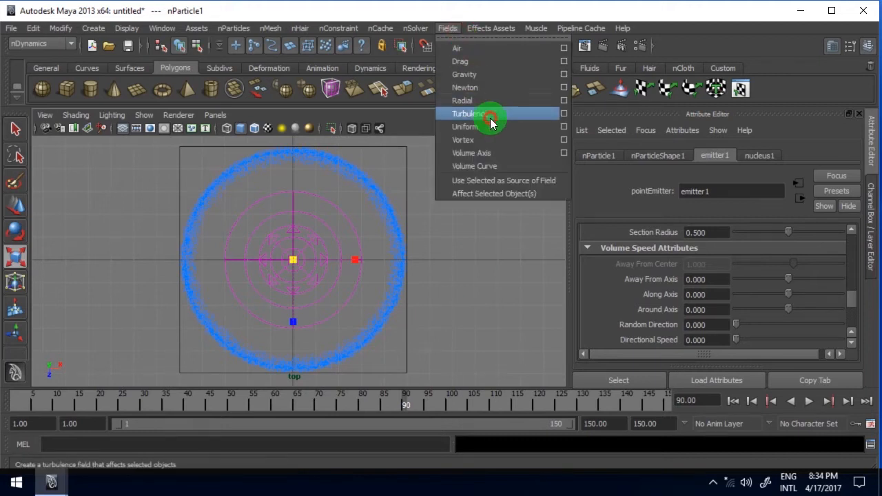
Step: Add turbulenceField1 to nParticle1 and play to preview the wobbling ring
{"action": "left_click", "coordinate": [469, 114]}
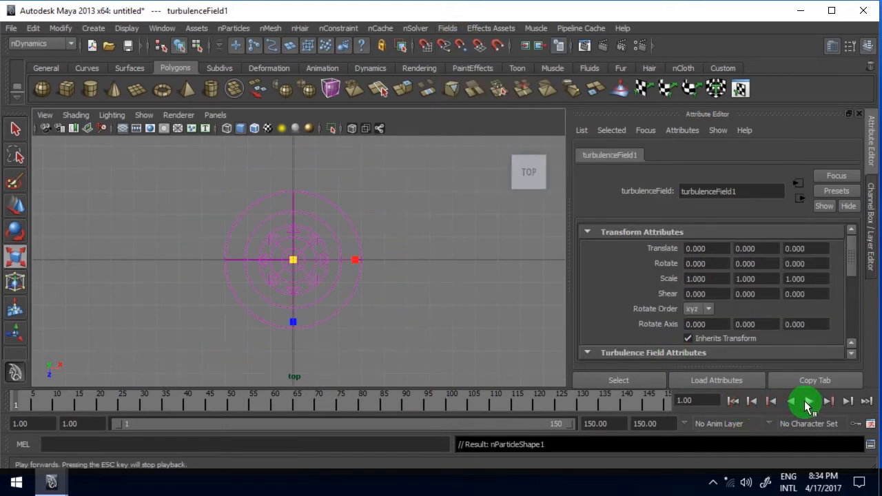
{"action": "left_click", "coordinate": [807, 401]}
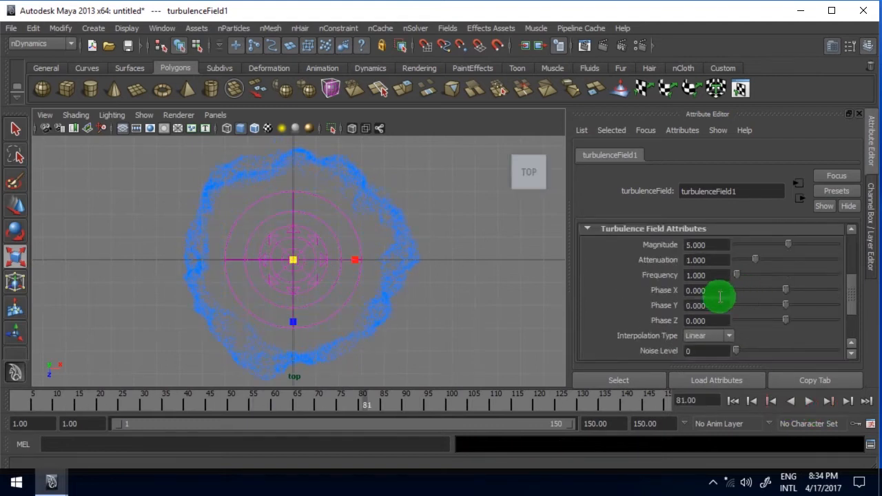
Step: Enter =time for turbulenceField1 Phase X, Y and Z, replay, and lower Frequency to 0.3
{"action": "left_click", "coordinate": [695, 290]}
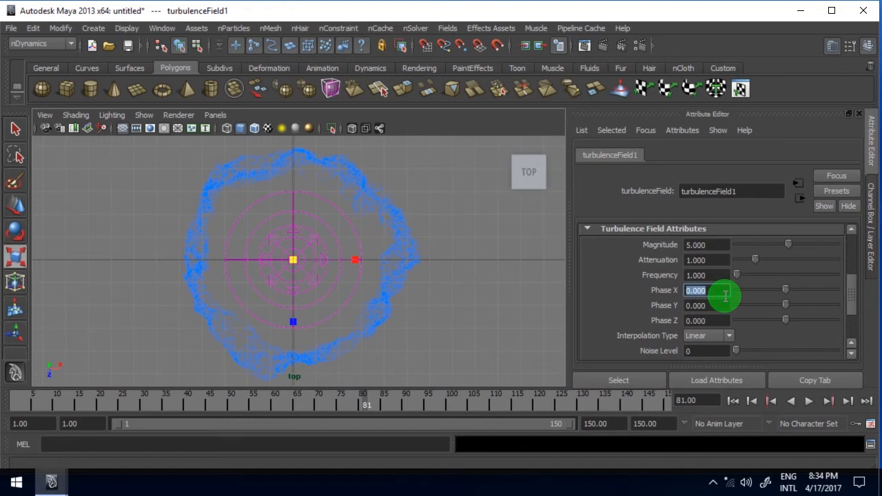
{"action": "type", "text": "=time"}
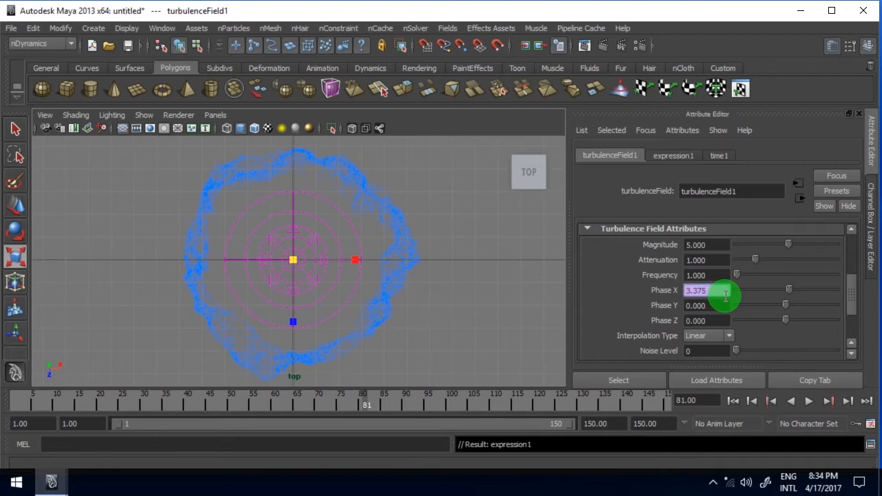
{"action": "left_click", "coordinate": [706, 306]}
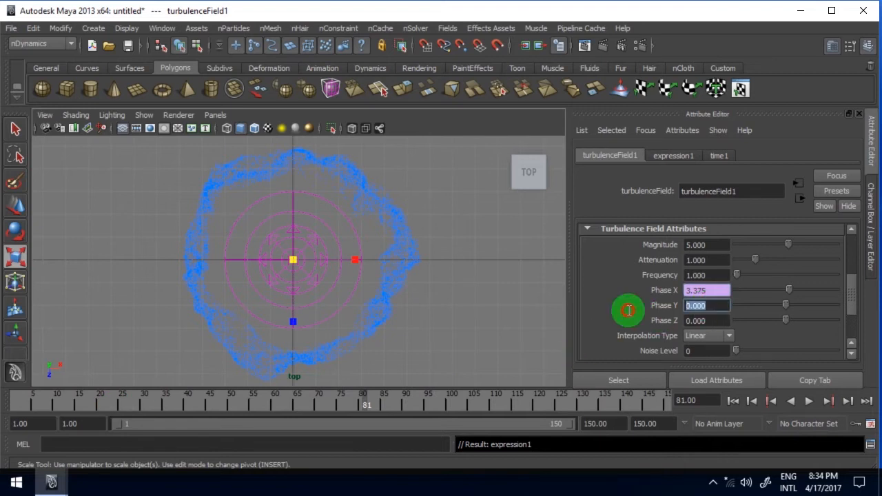
{"action": "type", "text": "=tim"}
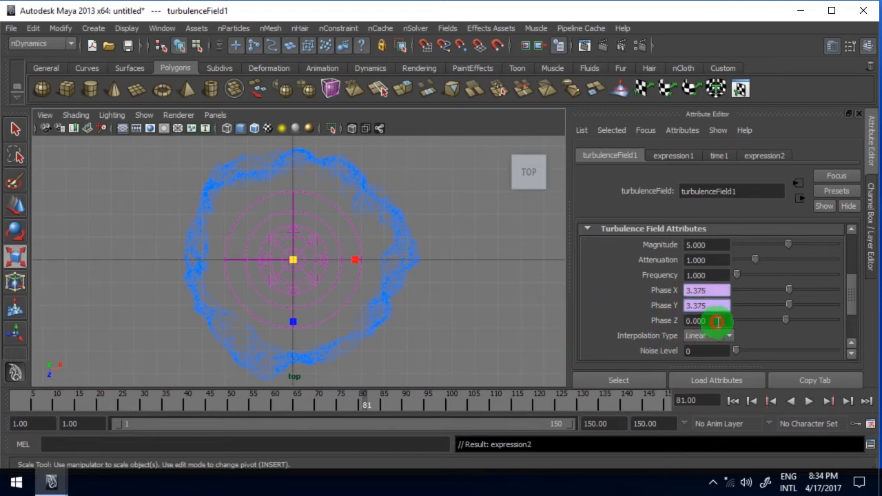
{"action": "type", "text": "=time"}
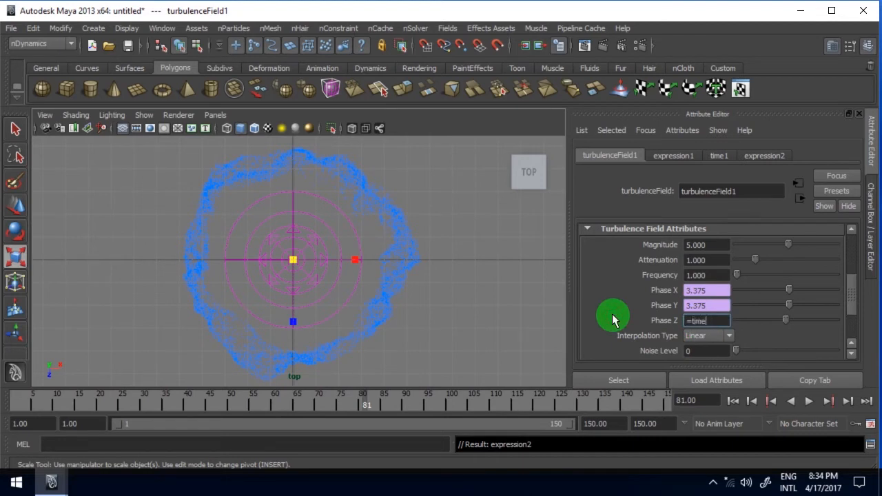
{"action": "left_click", "coordinate": [808, 400]}
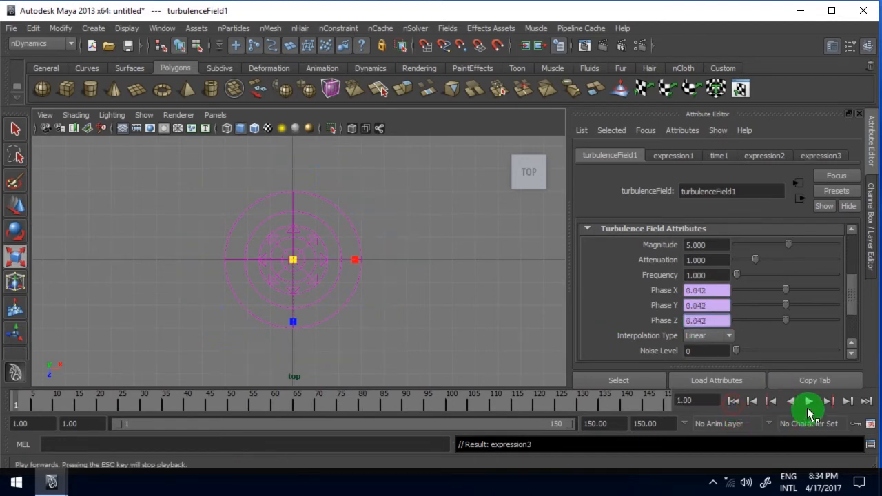
{"action": "left_click", "coordinate": [808, 401]}
{"action": "type", "text": "0."}
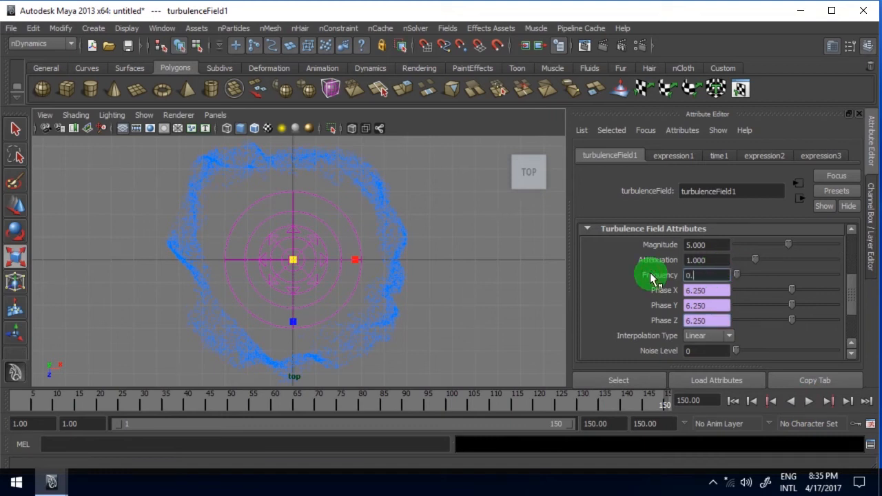
{"action": "left_click", "coordinate": [809, 400]}
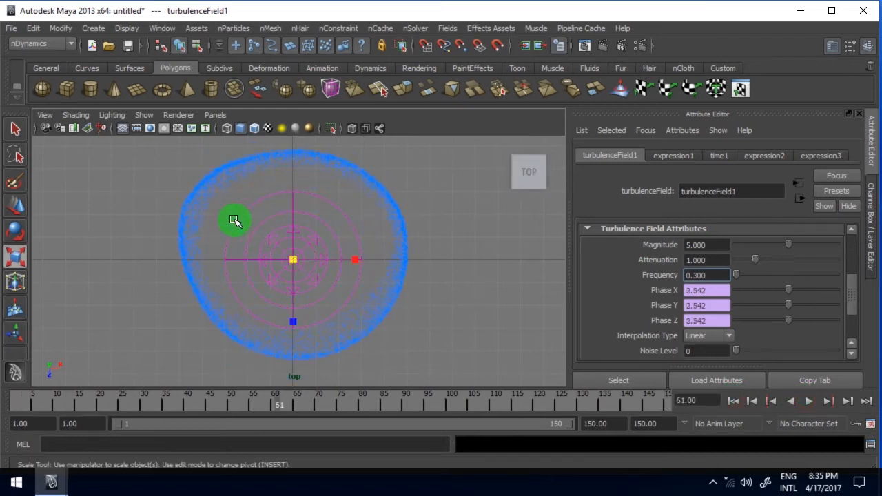
{"action": "mouse_move", "coordinate": [130, 199]}
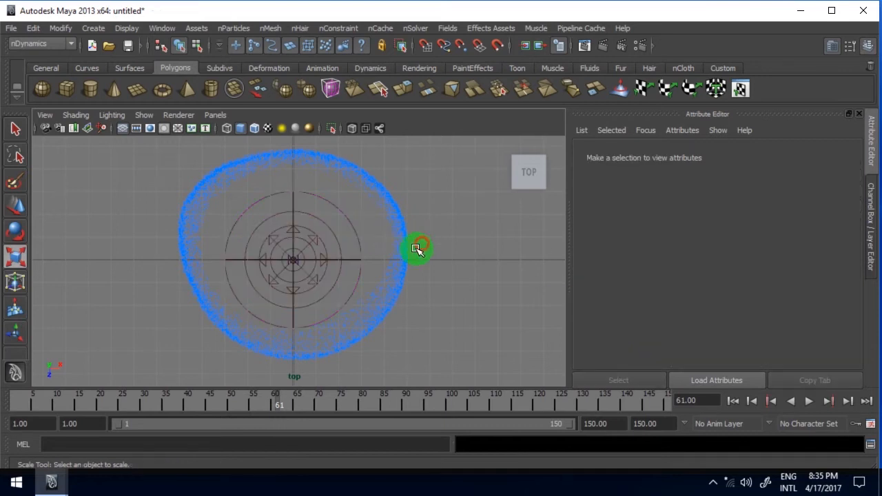
Step: Add a second turbulence field to the nParticle ring with time-driven phase expressions on its axes
{"action": "left_click", "coordinate": [448, 29]}
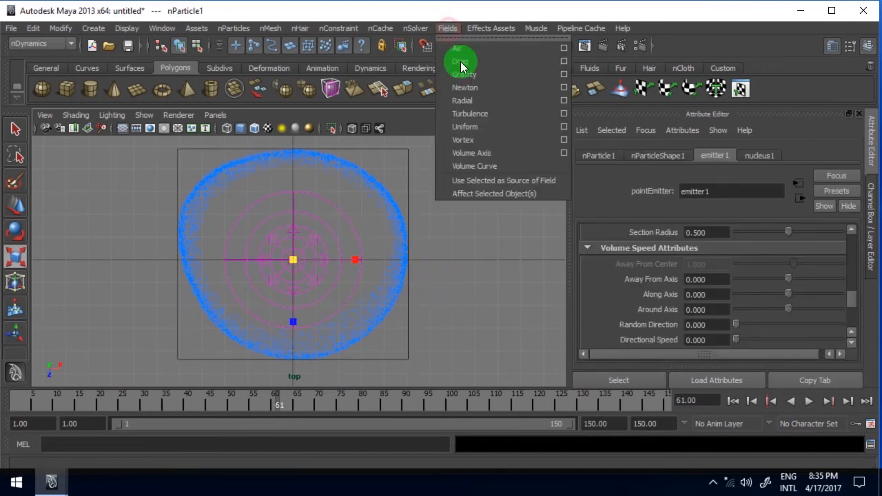
{"action": "left_click", "coordinate": [469, 114]}
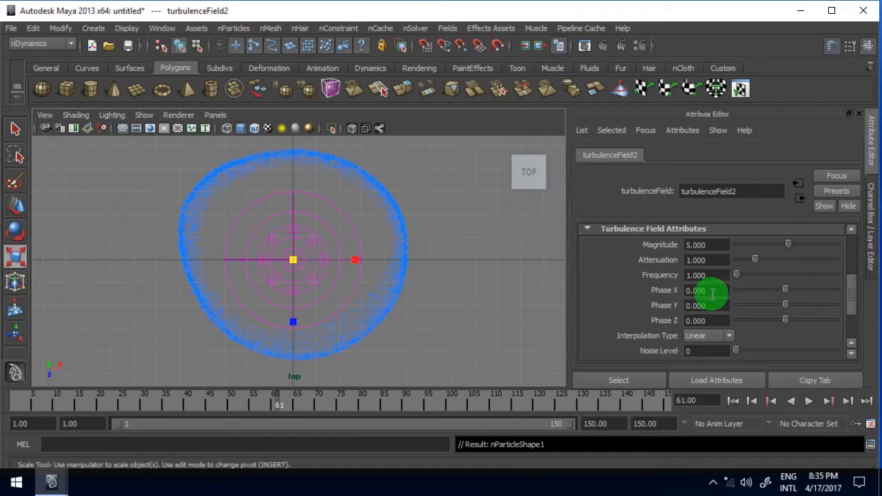
{"action": "type", "text": "=tim"}
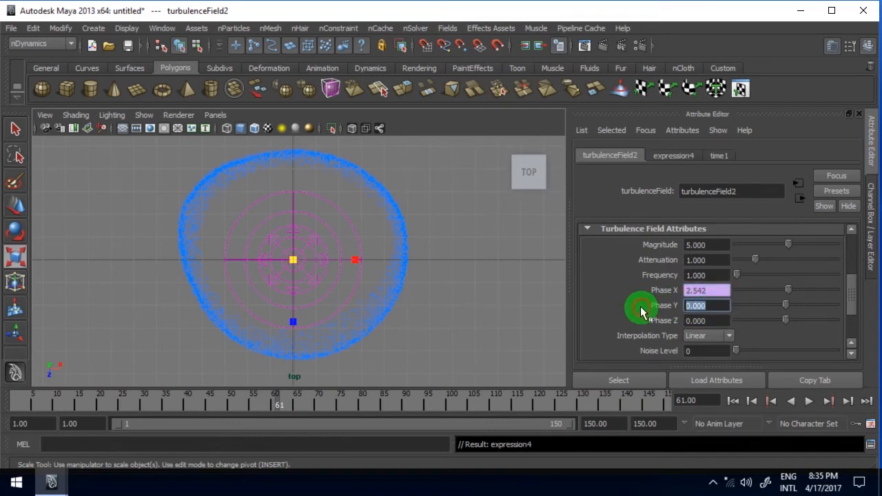
{"action": "type", "text": "2.542"}
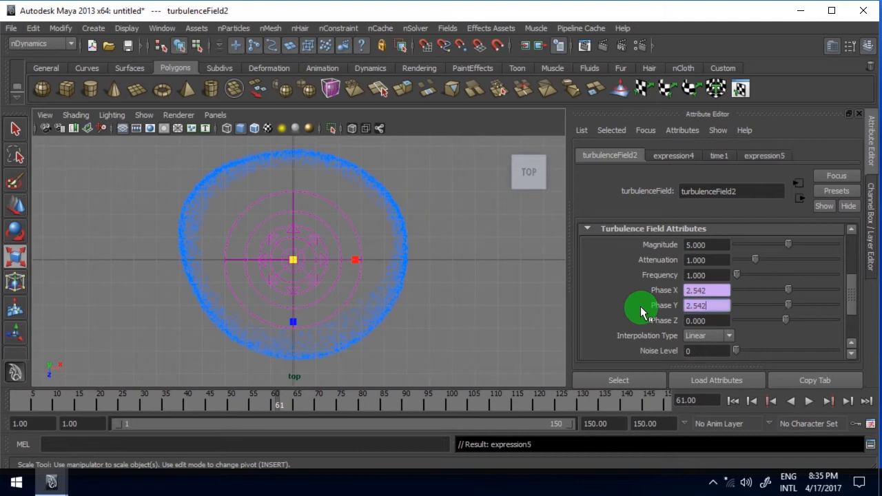
{"action": "left_click", "coordinate": [706, 321]}
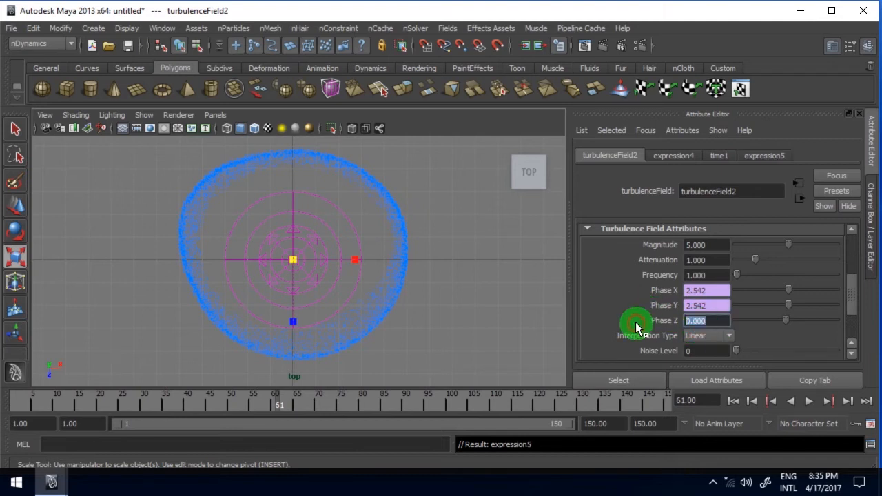
{"action": "type", "text": "=time"}
{"action": "left_click", "coordinate": [706, 275]}
{"action": "type", "text": "3.000"}
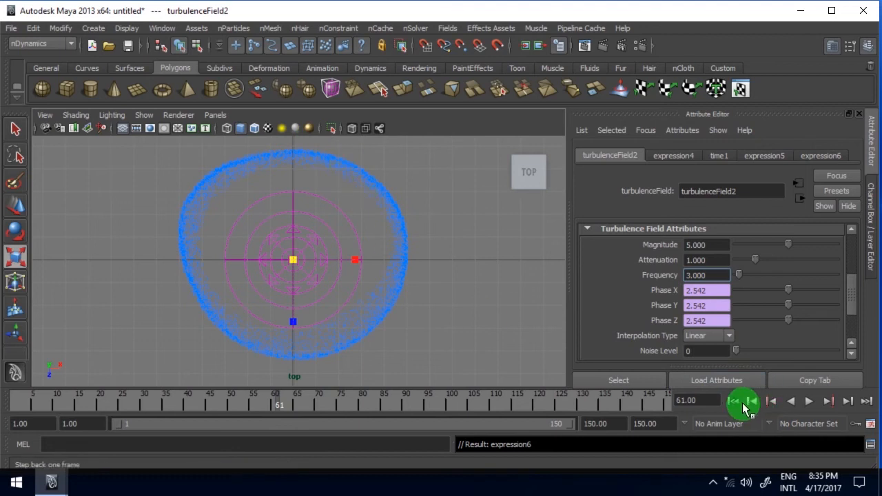
Step: Preview the simulation, lower turbulenceField2's Frequency to 1.5, and rewind to the first frame
{"action": "left_click", "coordinate": [808, 400]}
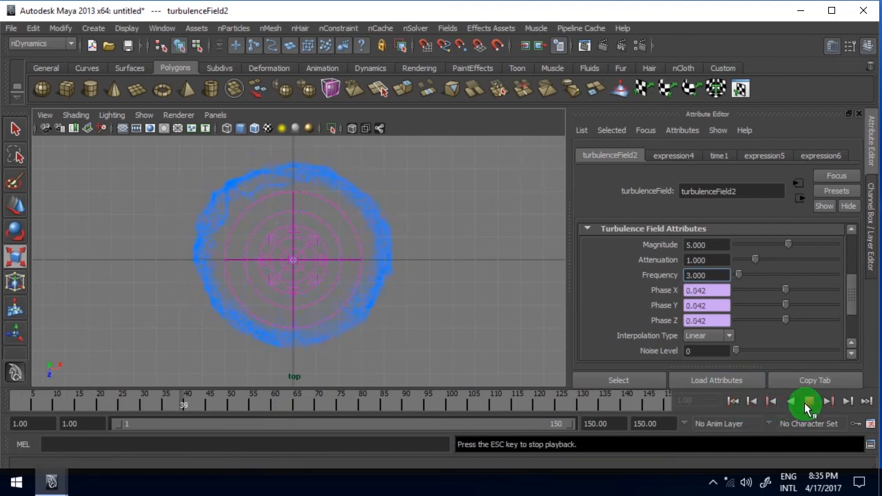
{"action": "left_click", "coordinate": [806, 401]}
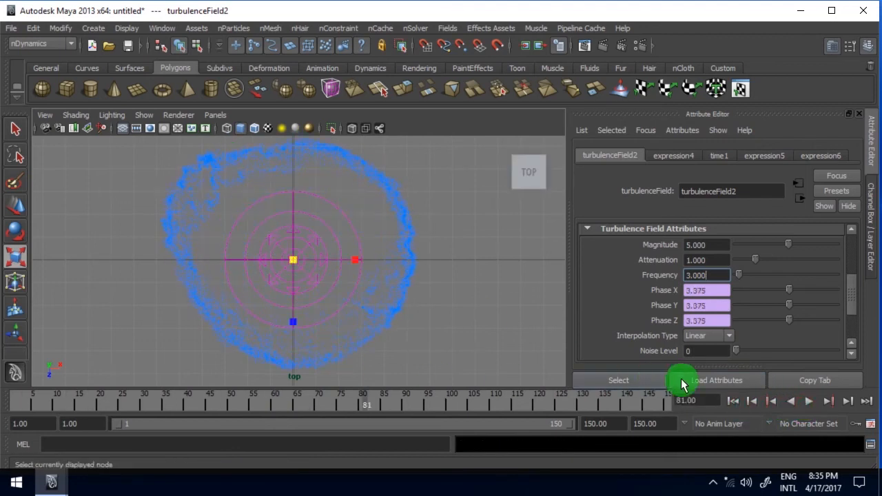
{"action": "left_click", "coordinate": [808, 400]}
{"action": "type", "text": "1.500"}
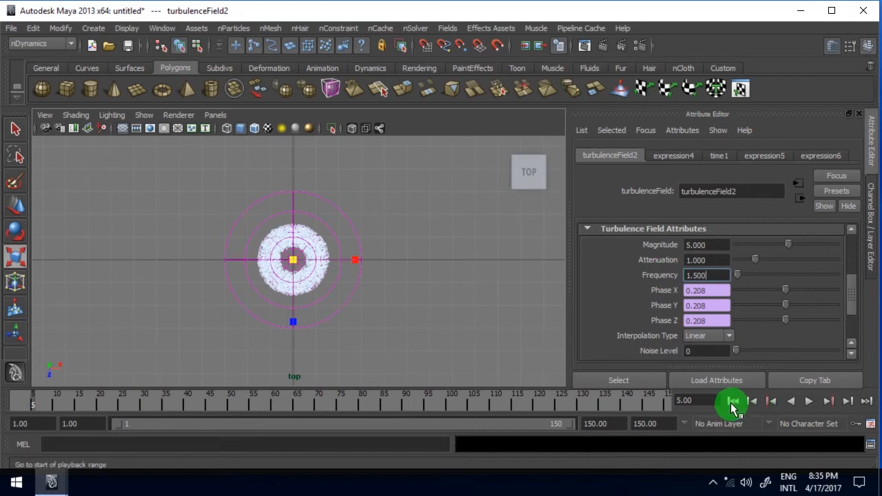
{"action": "left_click", "coordinate": [809, 401]}
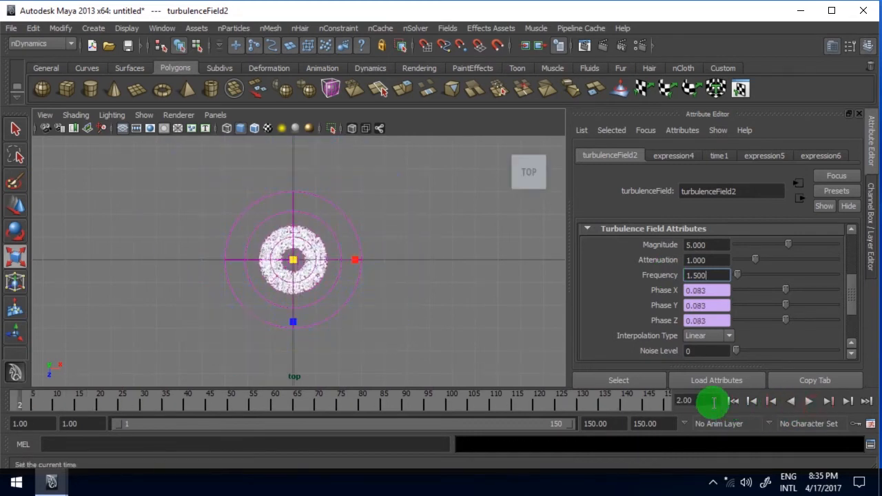
{"action": "left_click", "coordinate": [809, 401]}
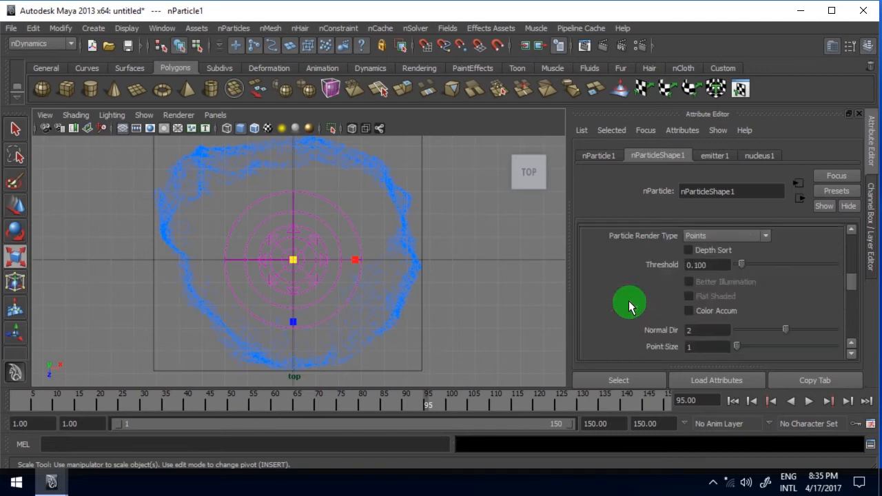
Step: Show nParticleShape1's age-based colour ramp and scroll to the Per Particle (Array) Attributes with the empty RGB PP
{"action": "left_click", "coordinate": [659, 315]}
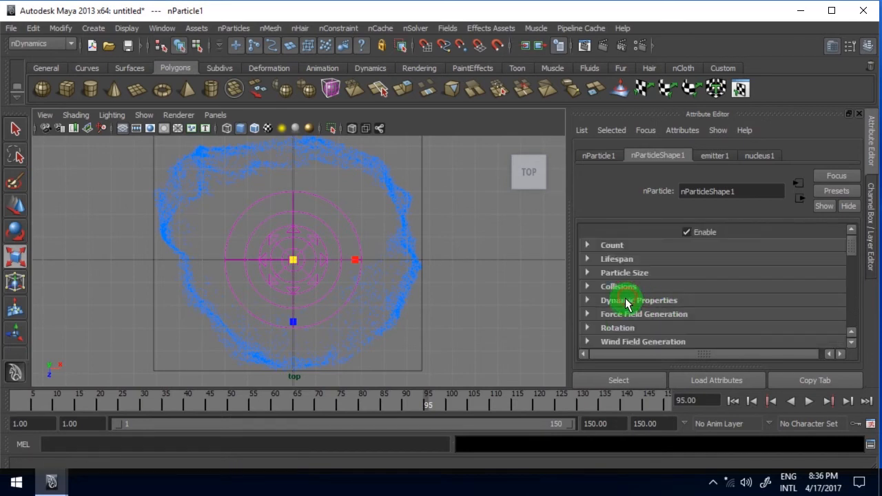
{"action": "scroll", "scroll_direction": "down", "scroll_amount": 3}
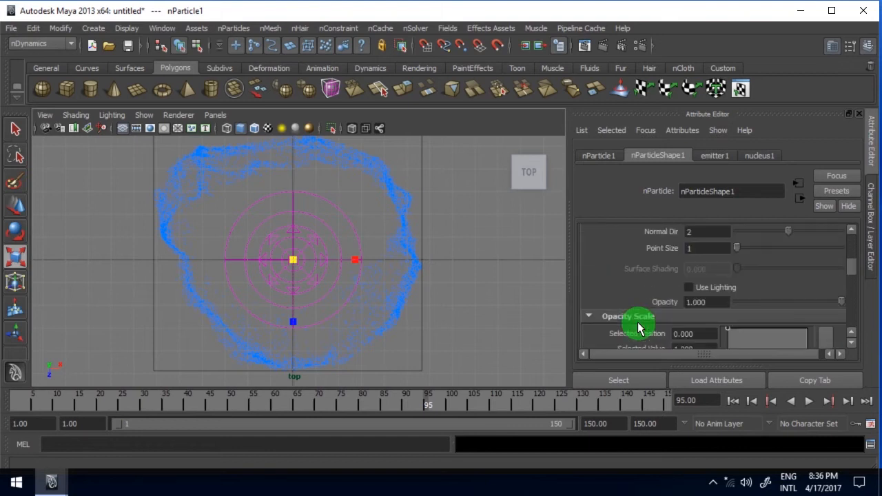
{"action": "scroll", "scroll_direction": "down", "scroll_amount": 3}
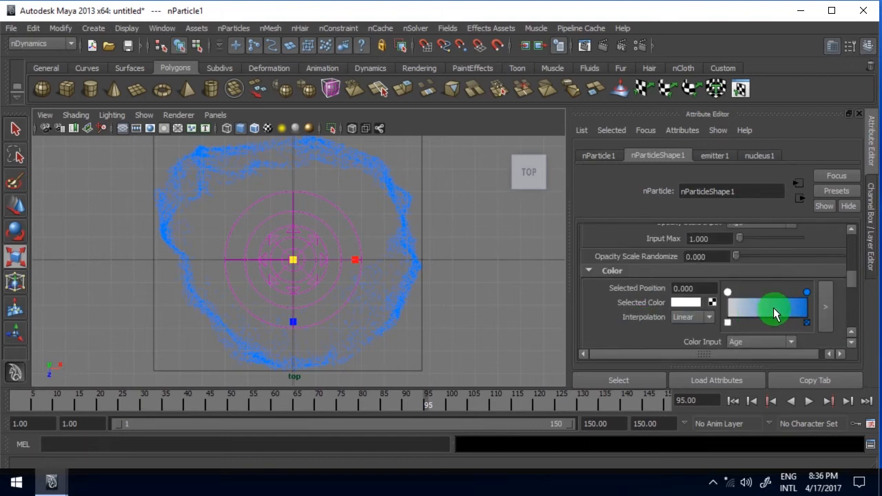
{"action": "left_click", "coordinate": [758, 300]}
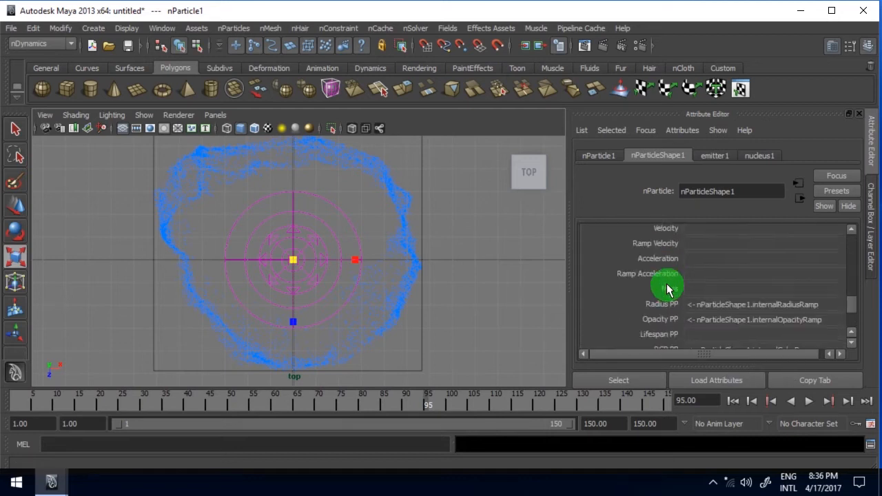
{"action": "scroll", "scroll_direction": "down", "scroll_amount": 3}
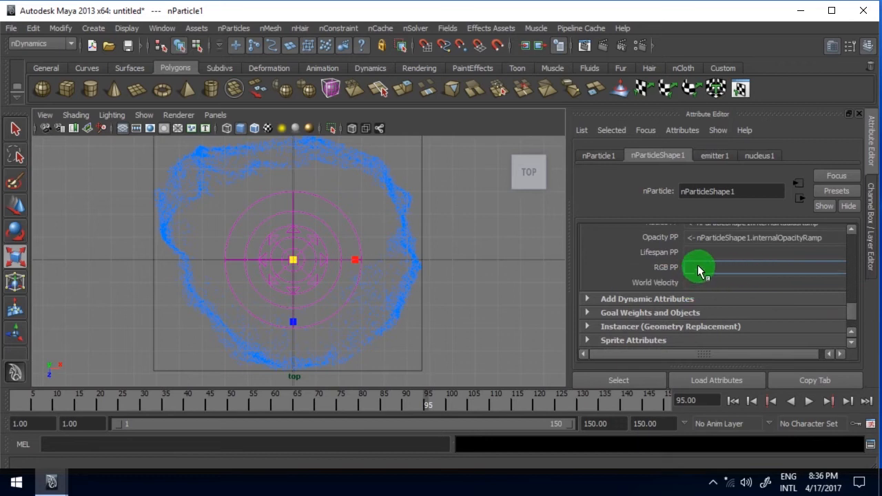
Step: Create a colour ramp on RGB PP with Input V set to rgbVPP
{"action": "right_click", "coordinate": [700, 267]}
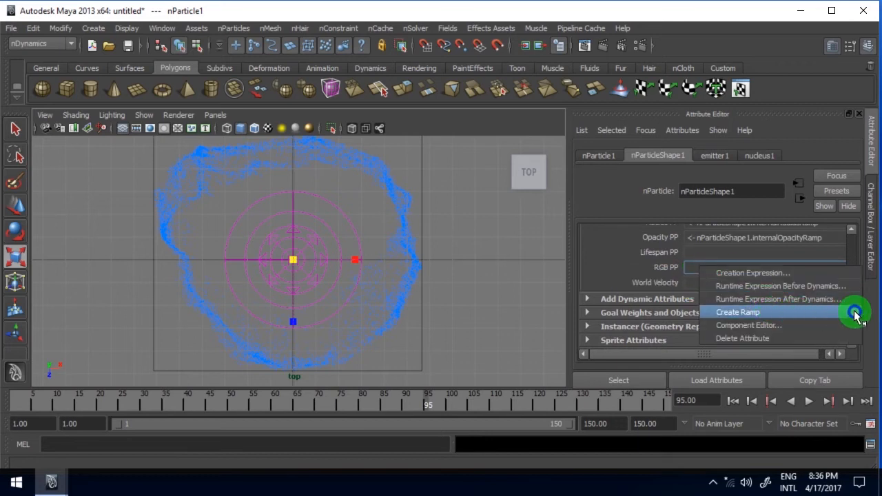
{"action": "left_click", "coordinate": [738, 312]}
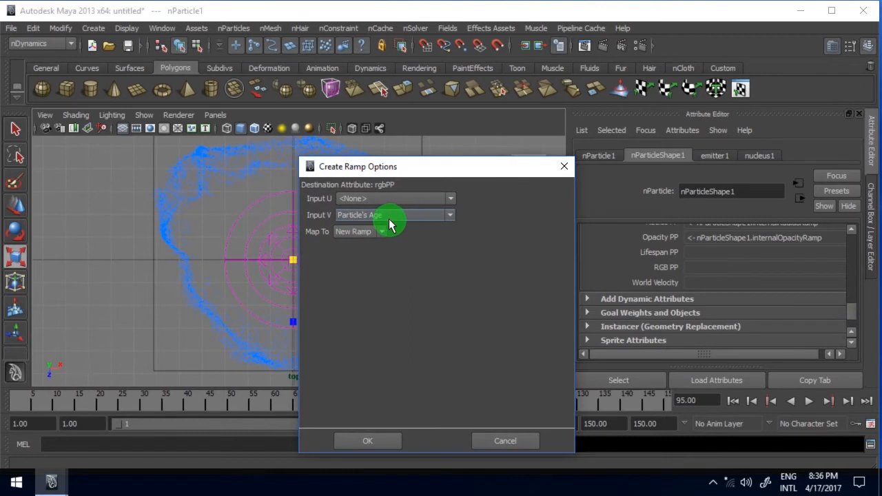
{"action": "left_click", "coordinate": [395, 214]}
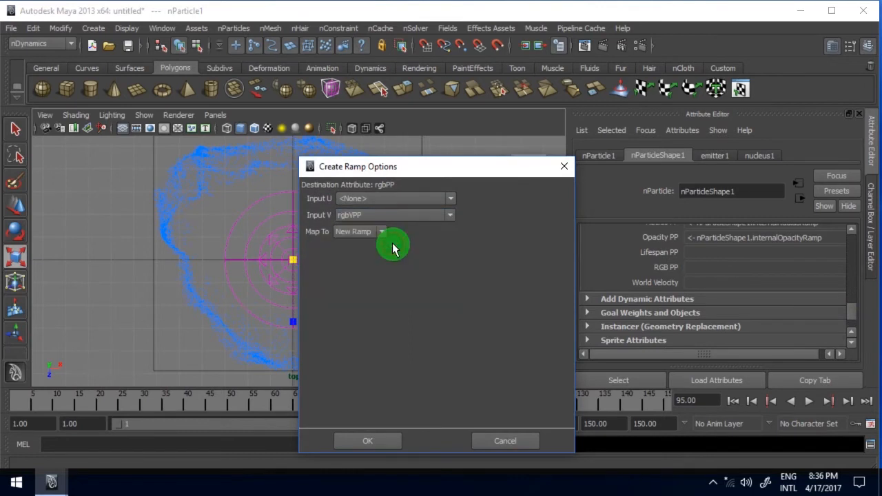
{"action": "left_click", "coordinate": [367, 442]}
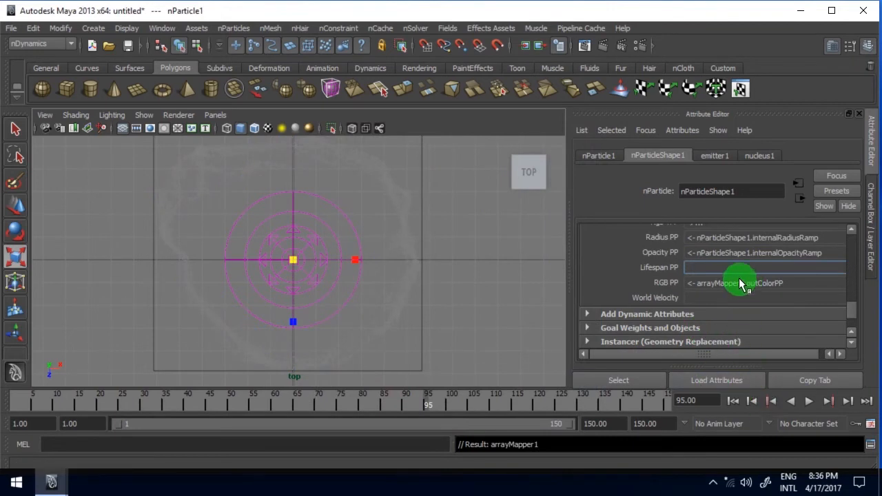
Step: Open the new arrayMapper colour ramp, rewind the simulation, and bring the ramp up for editing
{"action": "left_click", "coordinate": [741, 283]}
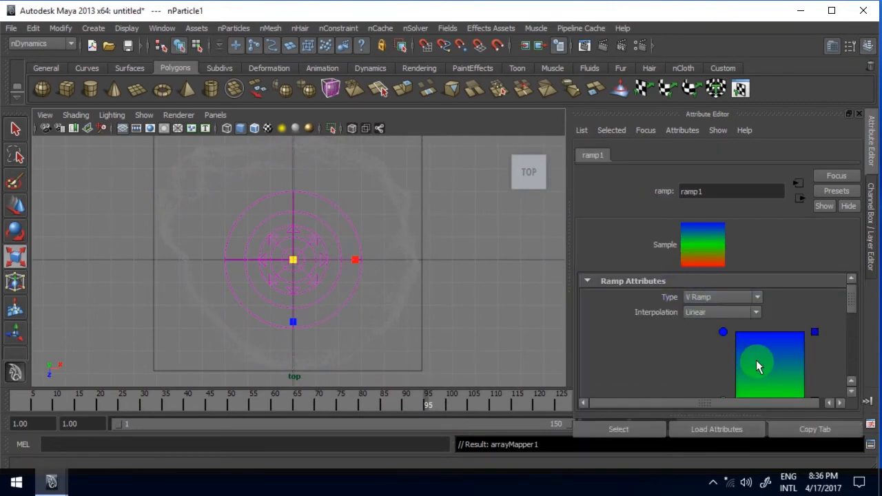
{"action": "left_click", "coordinate": [605, 155]}
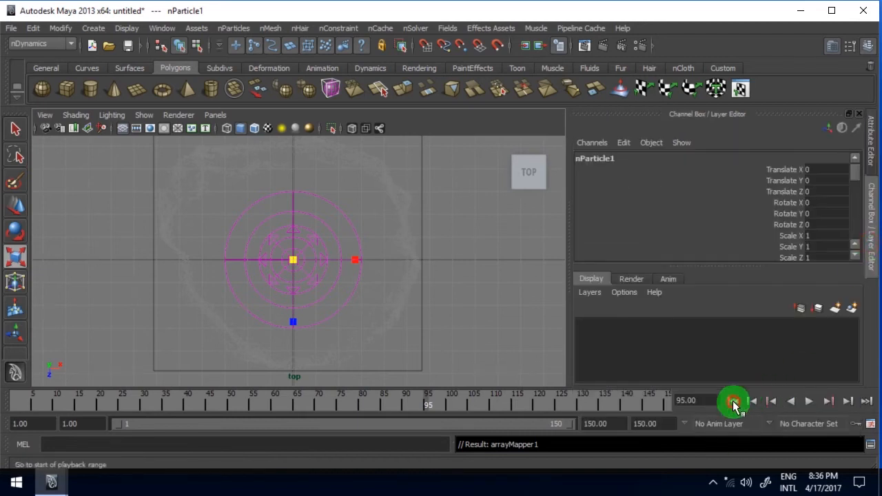
{"action": "left_click", "coordinate": [809, 400]}
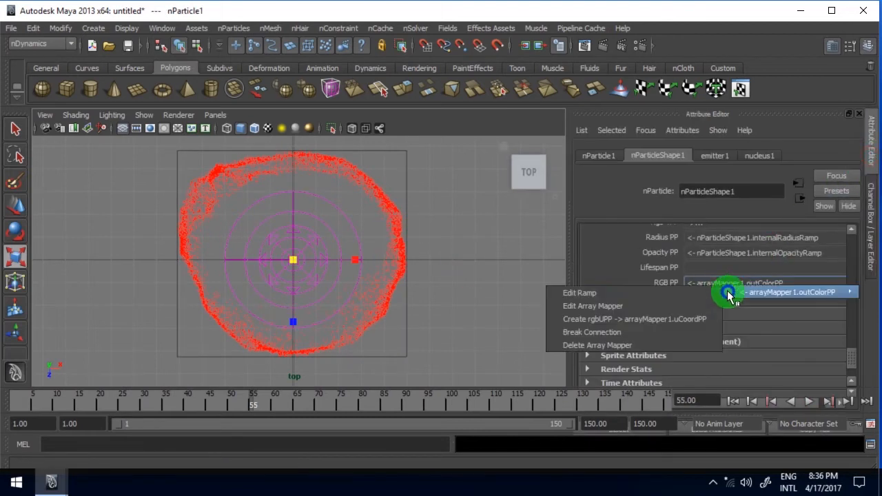
{"action": "left_click", "coordinate": [580, 293]}
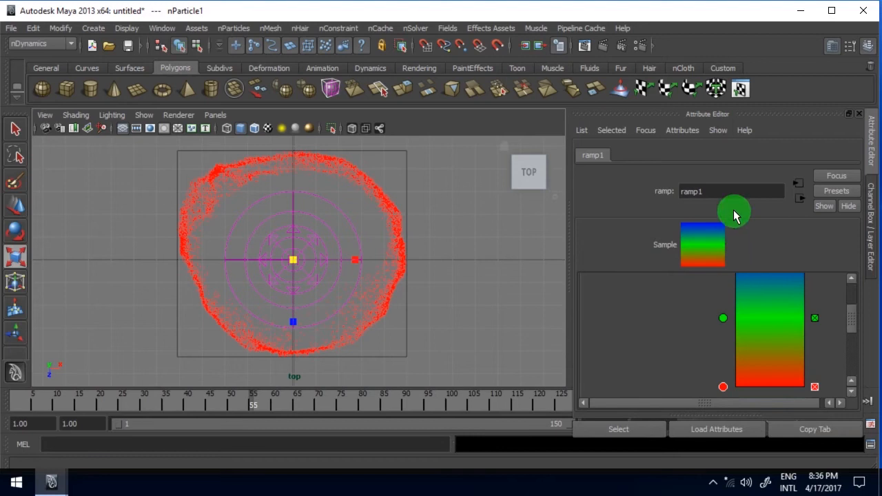
{"action": "mouse_move", "coordinate": [683, 271]}
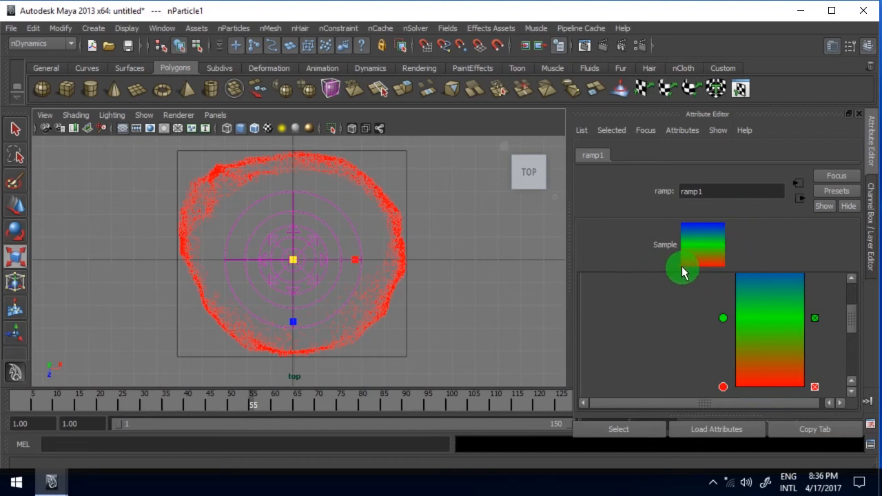
{"action": "mouse_move", "coordinate": [689, 226]}
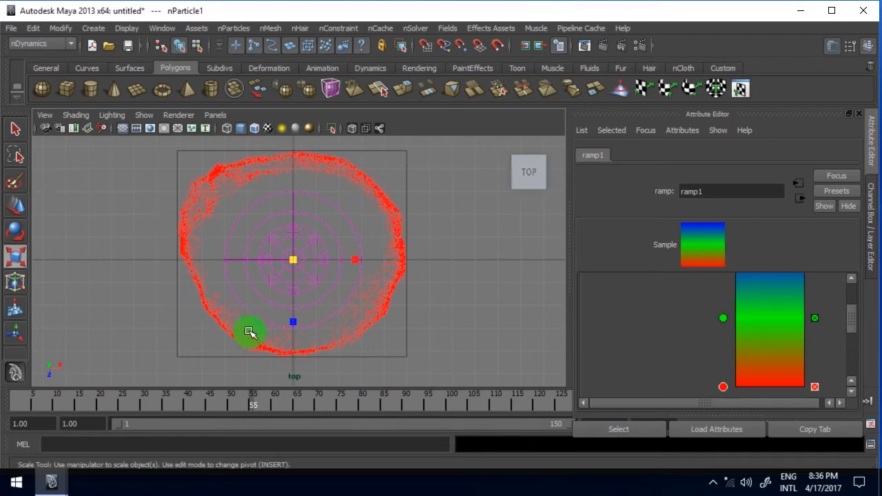
{"action": "mouse_move", "coordinate": [384, 176]}
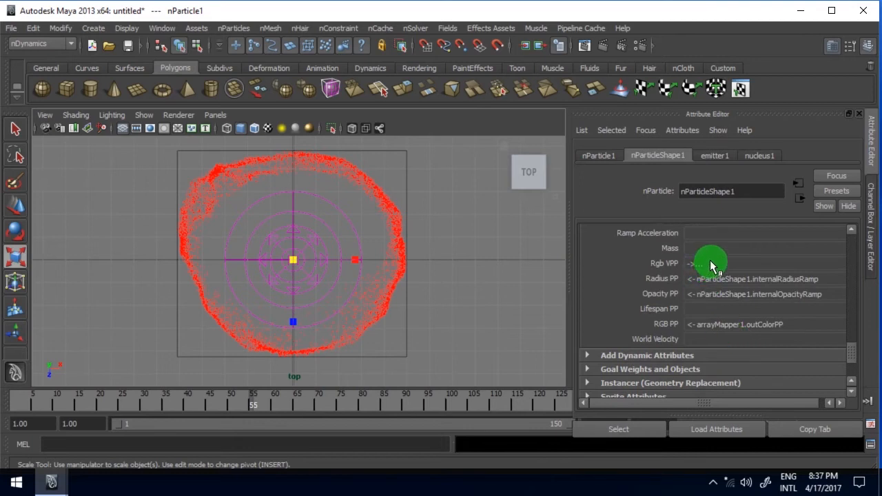
Step: Create the creation expression nParticleShape1.rgbVPP=rand(0,1); and close the Expression Editor
{"action": "left_click", "coordinate": [712, 264]}
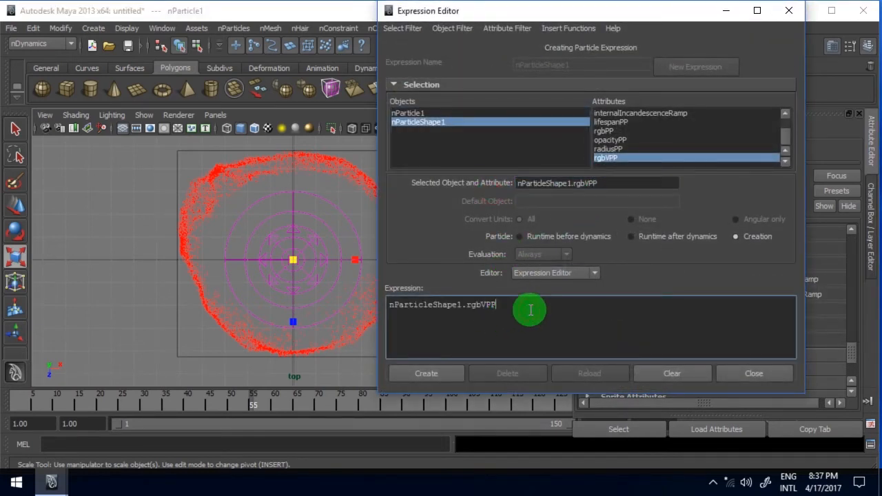
{"action": "type", "text": "=r"}
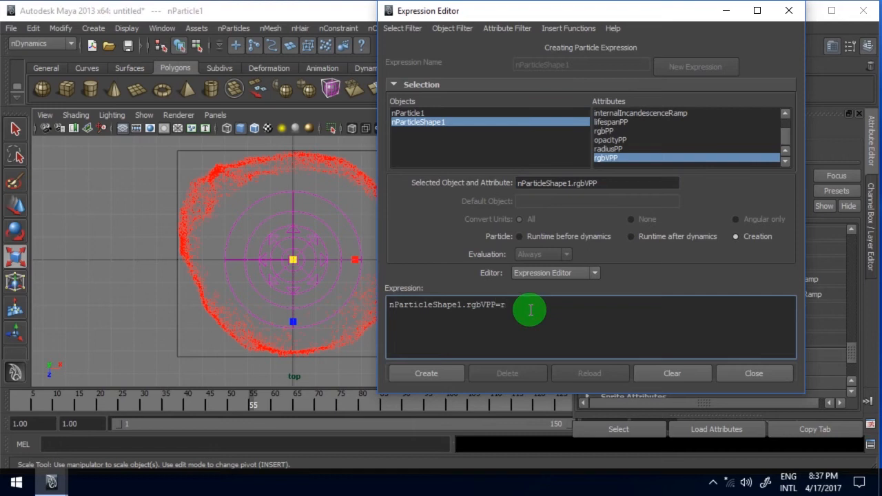
{"action": "type", "text": "and ("}
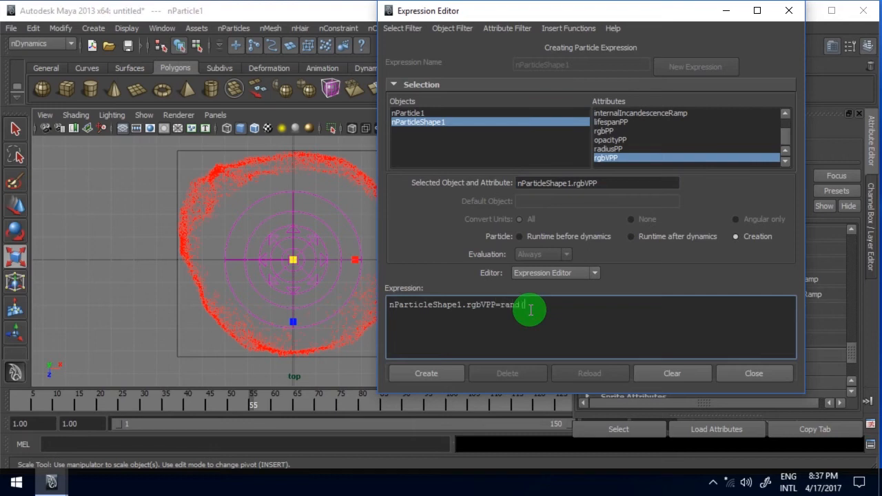
{"action": "type", "text": "(0"}
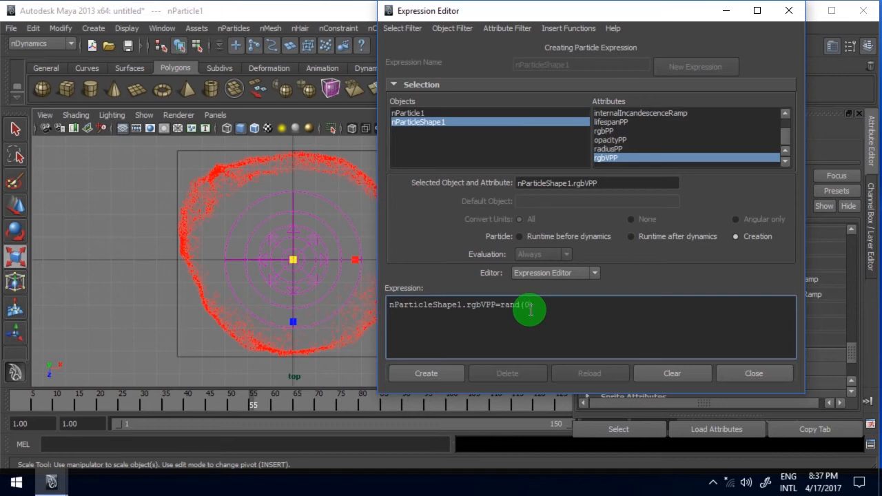
{"action": "type", "text": ",1))"}
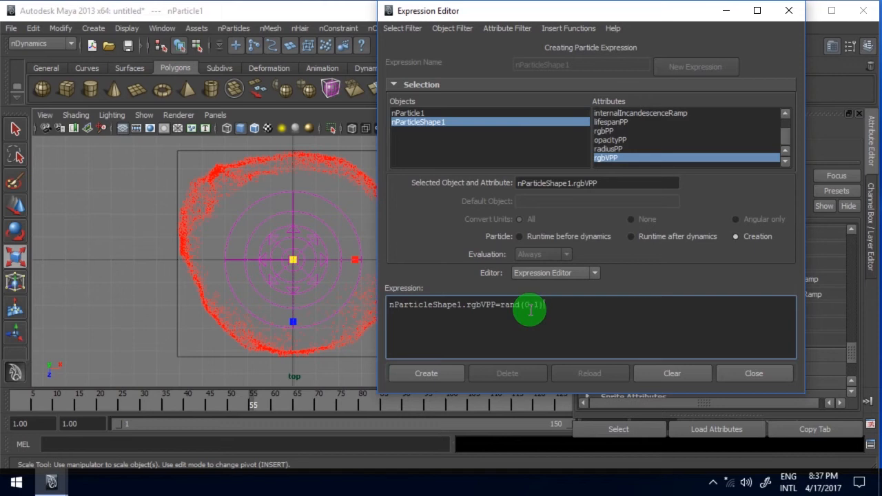
{"action": "left_click", "coordinate": [426, 373]}
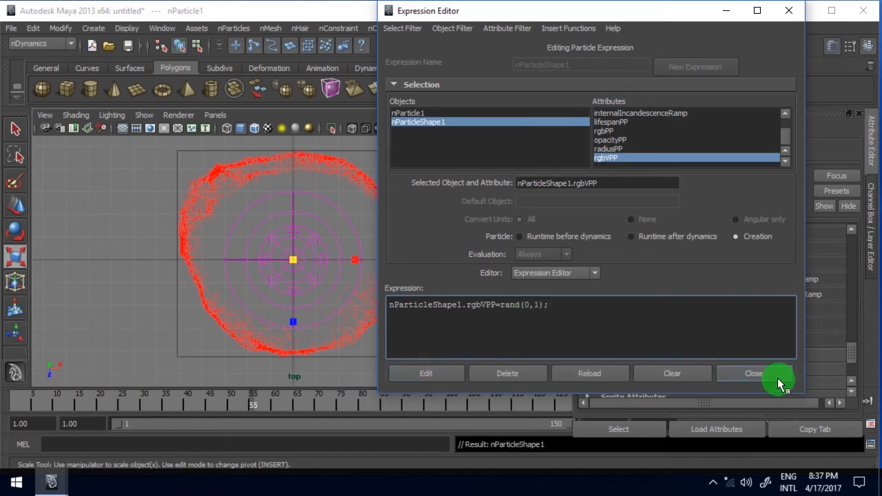
{"action": "left_click", "coordinate": [753, 373]}
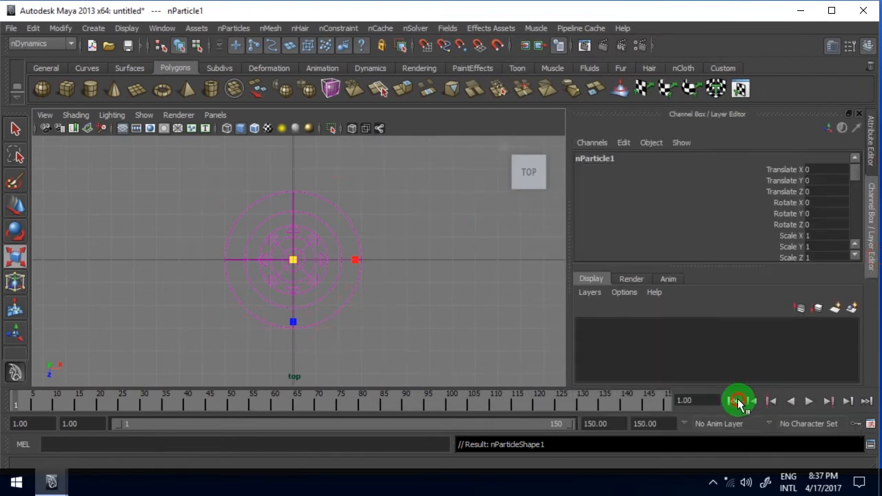
Step: Rewind, then open ramp1 through the RGB PP arrayMapper connection's Edit Ramp option
{"action": "left_click", "coordinate": [809, 400]}
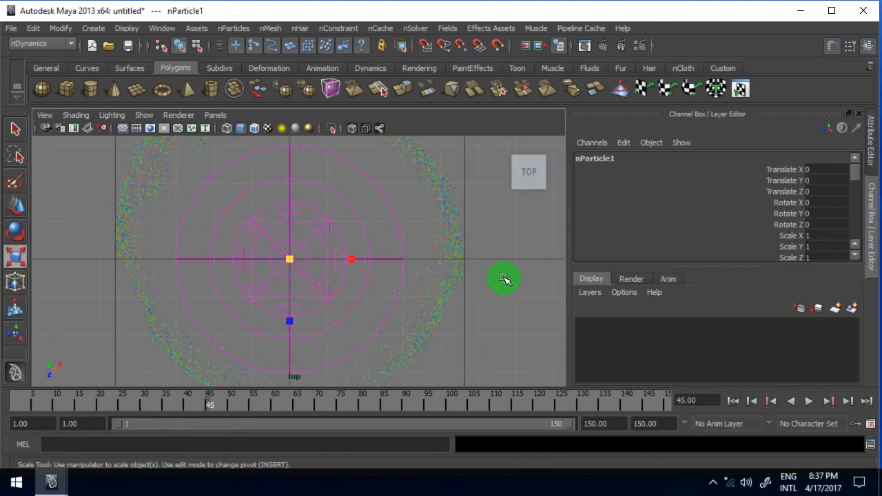
{"action": "left_click", "coordinate": [875, 160]}
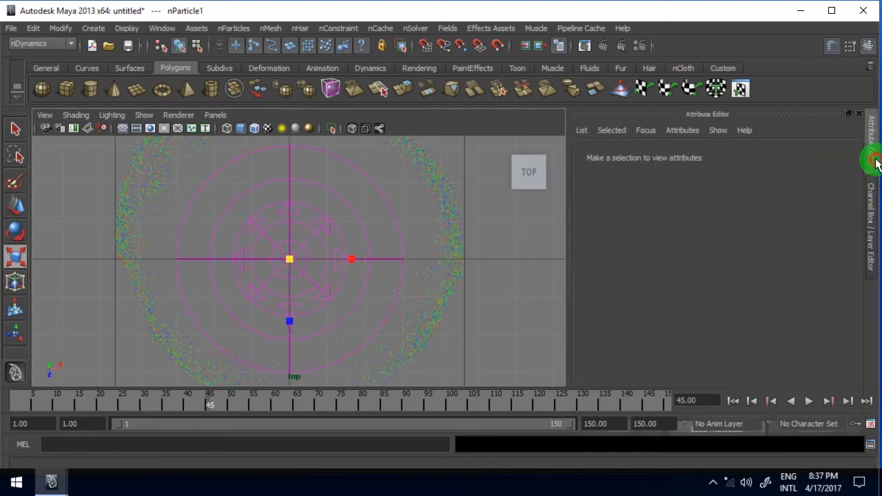
{"action": "right_click", "coordinate": [769, 323]}
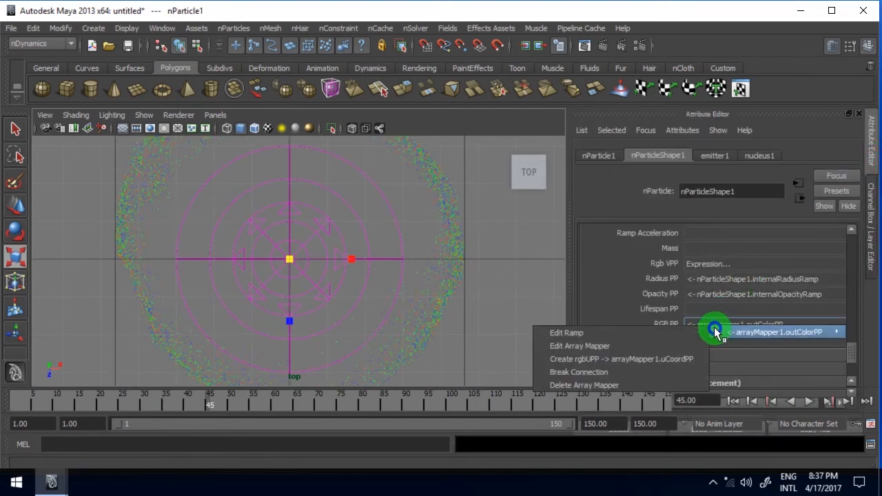
{"action": "left_click", "coordinate": [566, 332]}
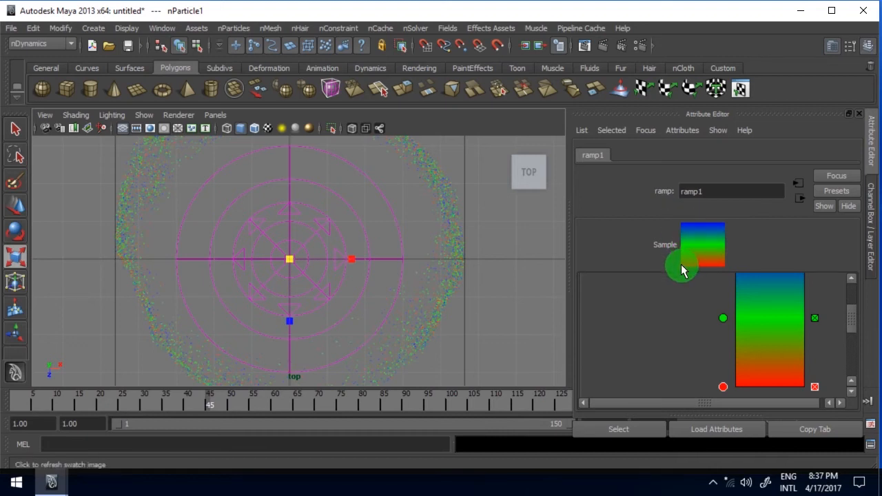
{"action": "mouse_move", "coordinate": [690, 249]}
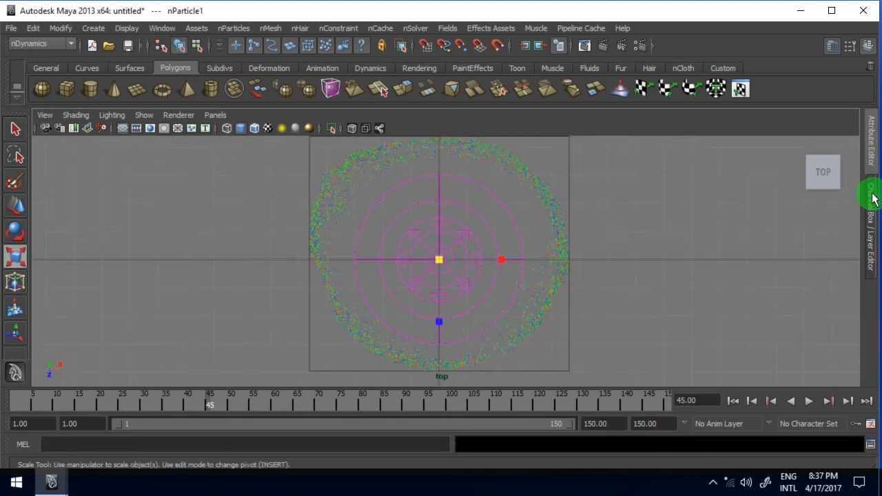
Step: Recolour ramp1's stops toward blue and white in the Color Chooser and return to the first frame
{"action": "left_click", "coordinate": [871, 193]}
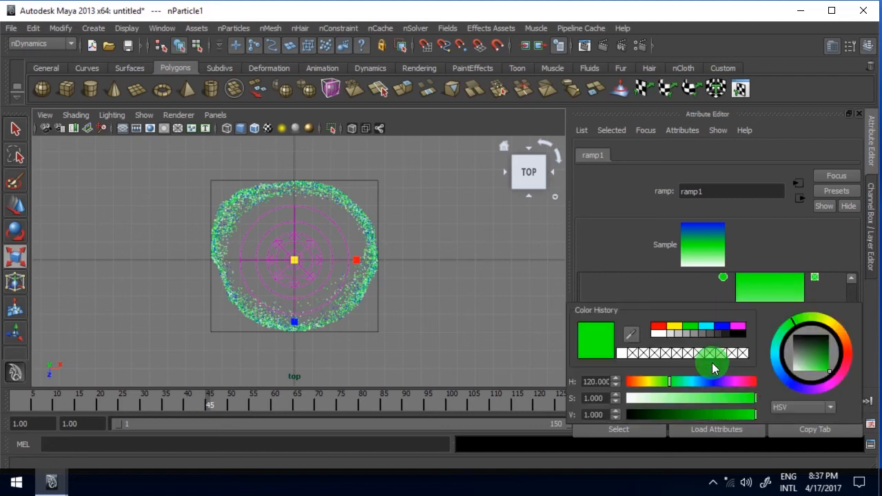
{"action": "left_click_drag", "start_coordinate": [714, 370], "coordinate": [703, 398]}
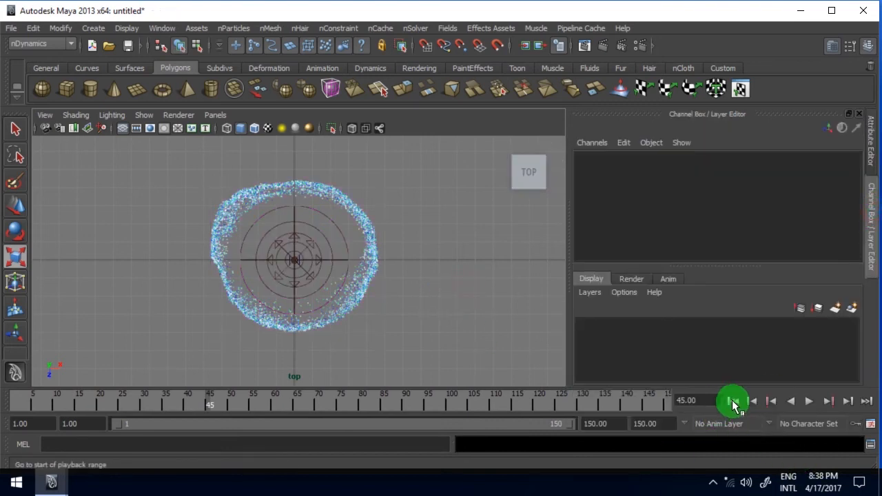
{"action": "left_click", "coordinate": [809, 400]}
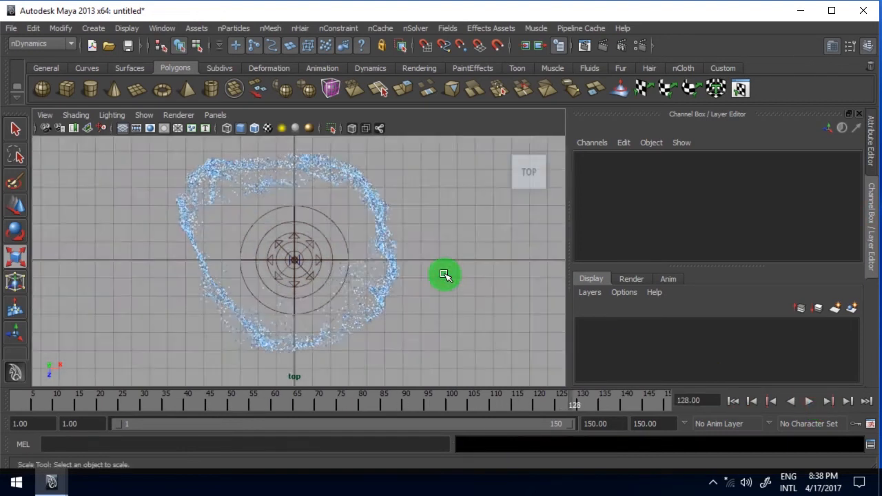
Step: Hide the viewport grid over the black background, play the blue-white ring, then stop playback
{"action": "left_click", "coordinate": [122, 128]}
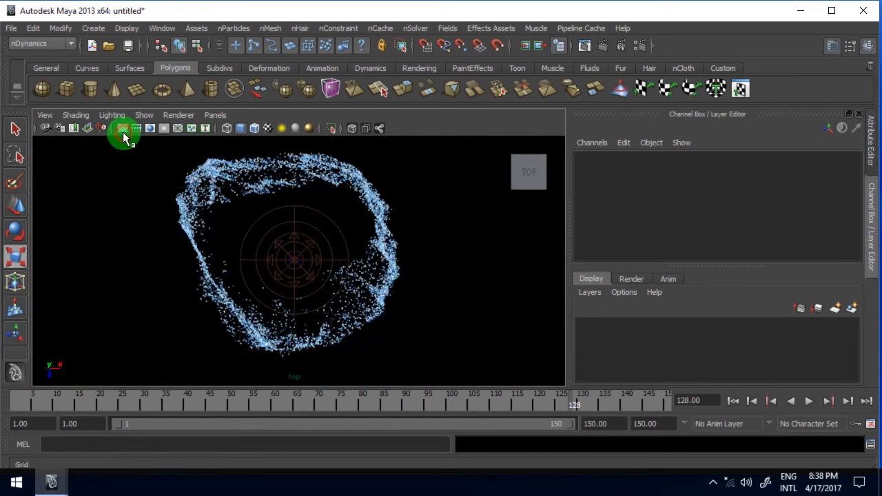
{"action": "left_click", "coordinate": [808, 400]}
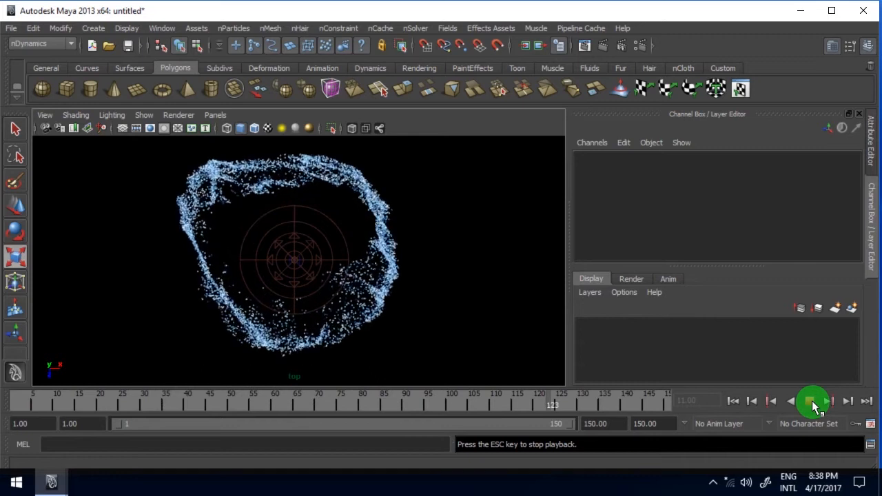
{"action": "left_click", "coordinate": [162, 28]}
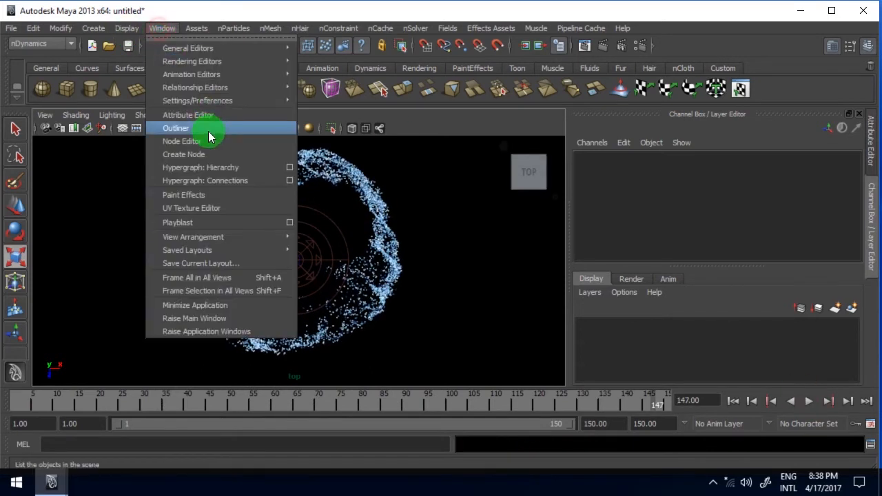
Step: From the Outliner, set turbulenceField1 and turbulenceField2 Attenuation to 0 and replay from the start
{"action": "left_click", "coordinate": [176, 128]}
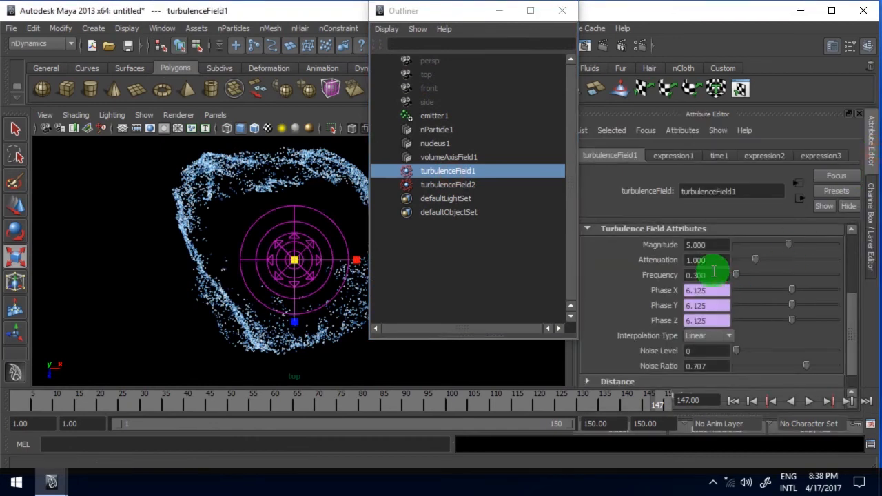
{"action": "left_click", "coordinate": [448, 184]}
{"action": "type", "text": "0.000"}
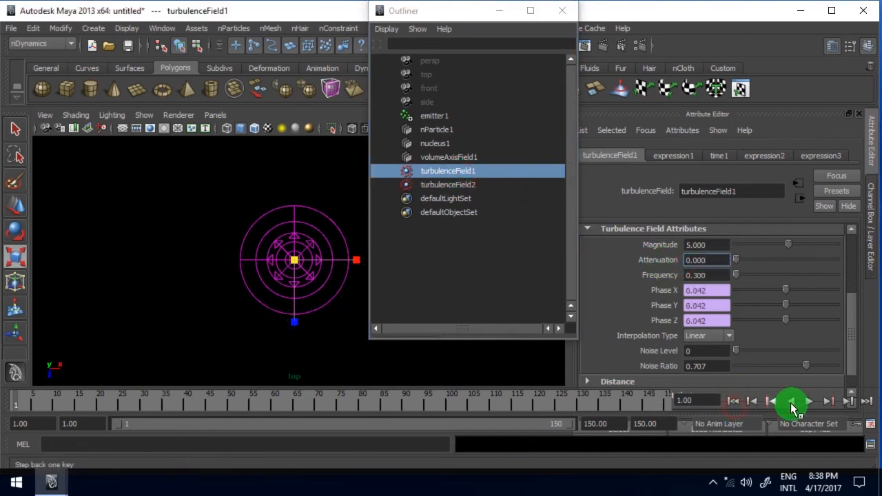
{"action": "left_click", "coordinate": [792, 401]}
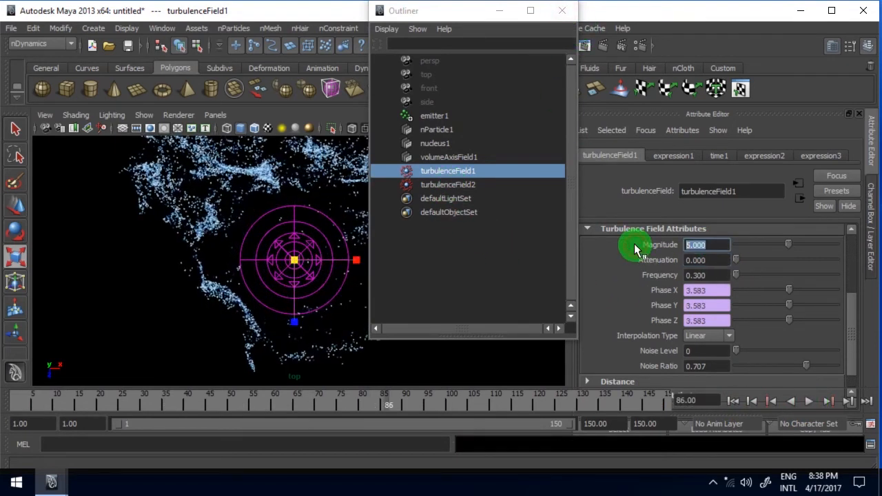
{"action": "left_click", "coordinate": [448, 184]}
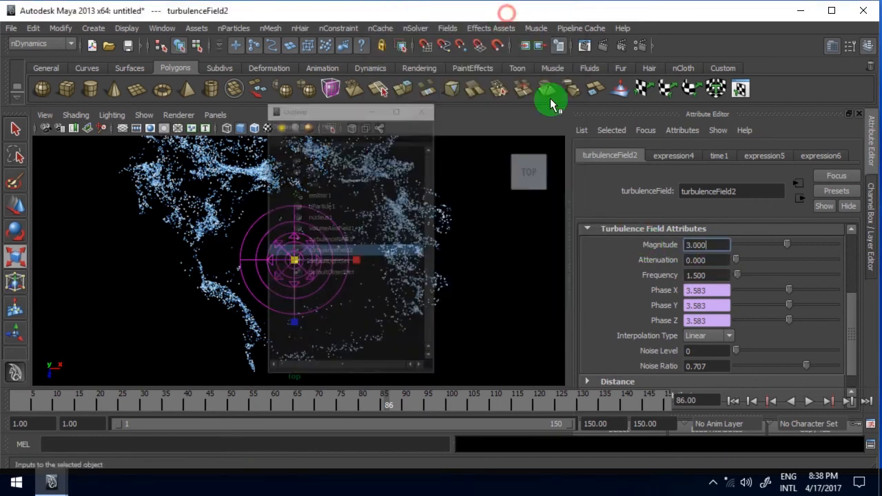
{"action": "left_click", "coordinate": [809, 401]}
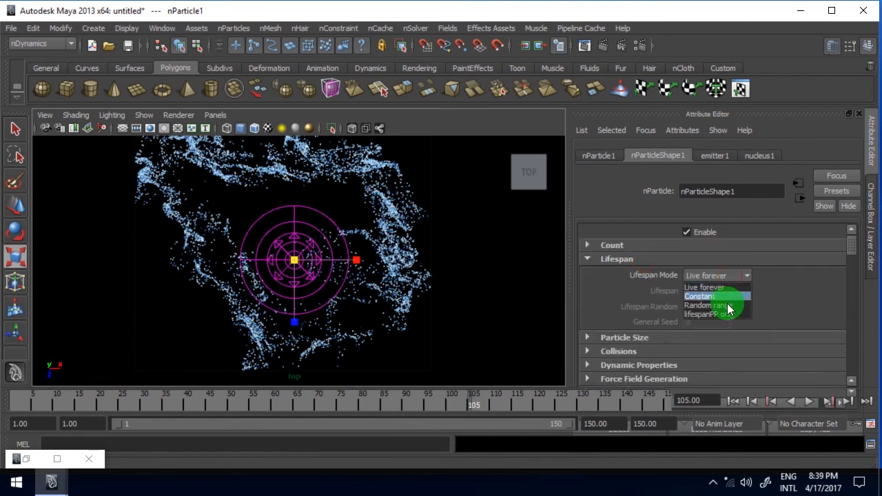
Step: Set nParticleShape1's Lifespan Mode to Random range with Lifespan 2 and Lifespan Random 1, then rewind
{"action": "left_click", "coordinate": [710, 306]}
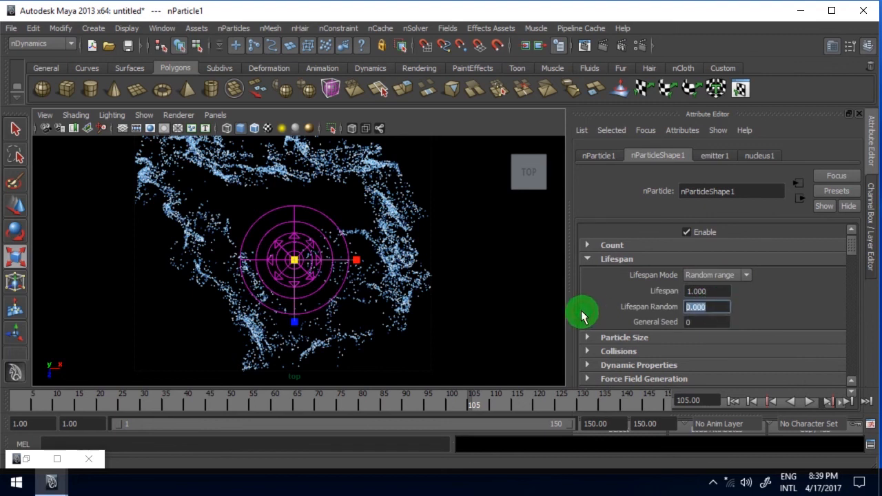
{"action": "type", "text": "0.500"}
{"action": "left_click", "coordinate": [708, 291]}
{"action": "type", "text": "2.000"}
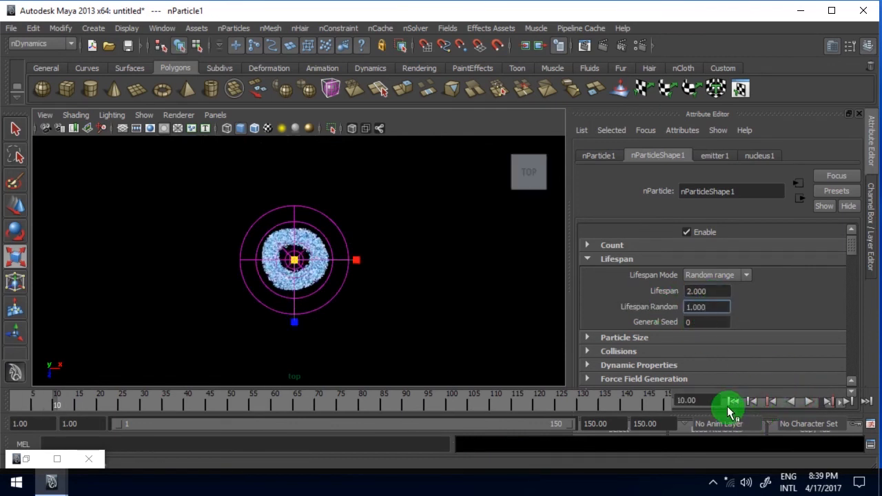
{"action": "left_click", "coordinate": [810, 401]}
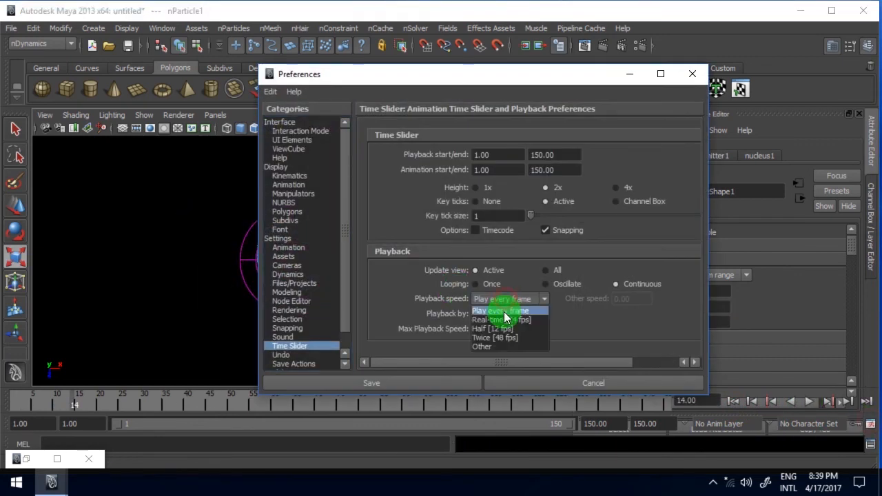
Step: Save Time Slider playback as Play every frame, then replay the burst and rewind to the start
{"action": "left_click", "coordinate": [370, 382]}
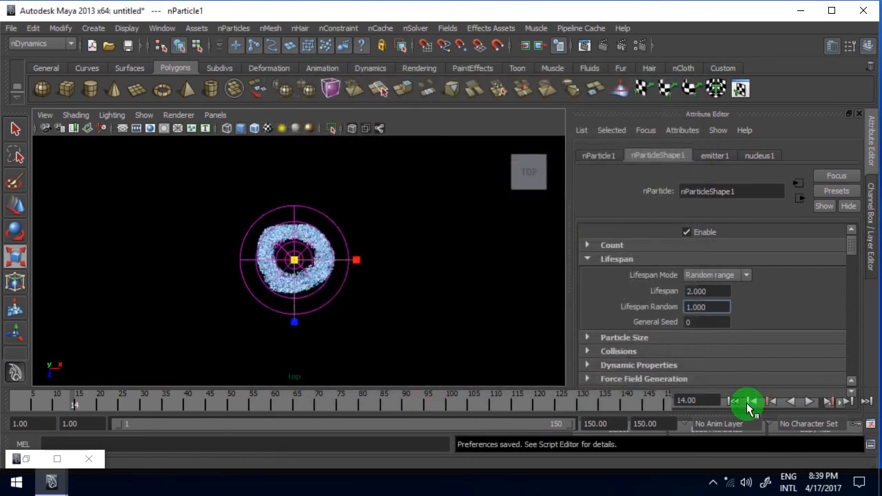
{"action": "left_click", "coordinate": [810, 402]}
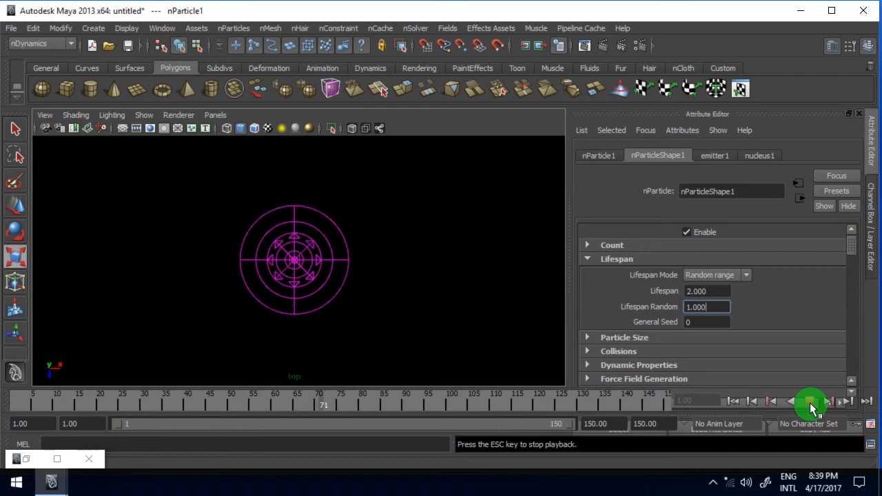
{"action": "left_click", "coordinate": [814, 401]}
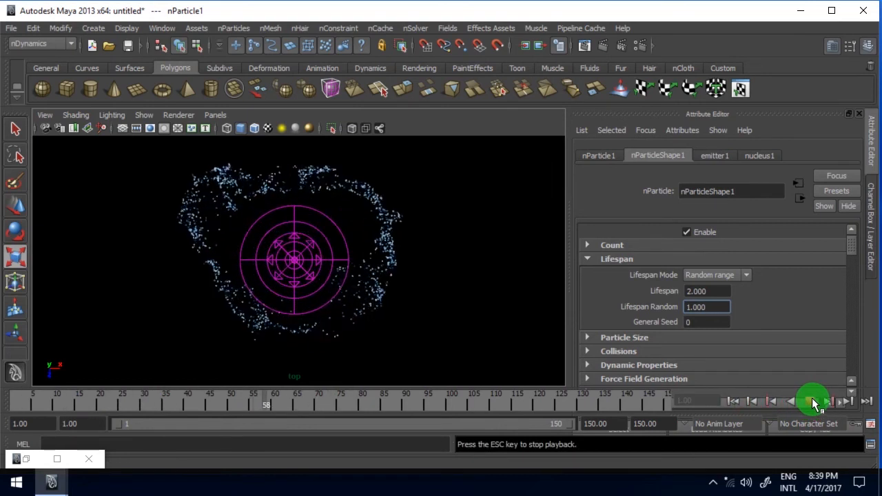
{"action": "left_click", "coordinate": [813, 400]}
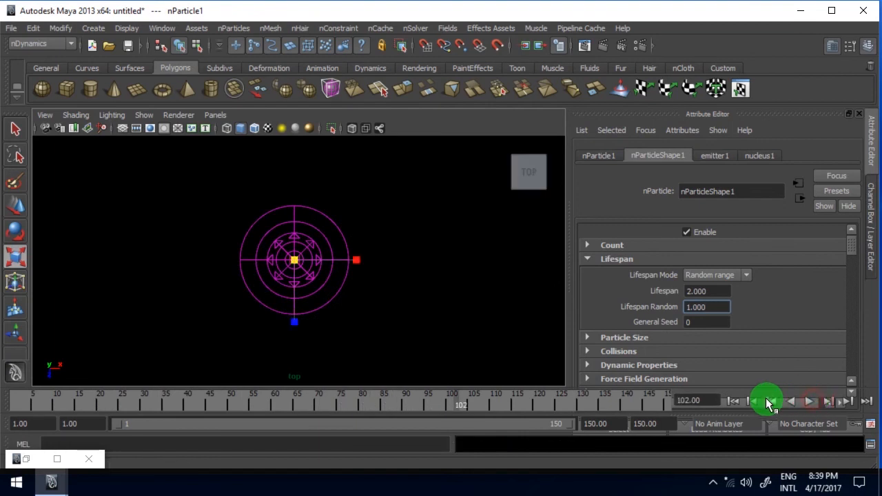
{"action": "left_click", "coordinate": [811, 401]}
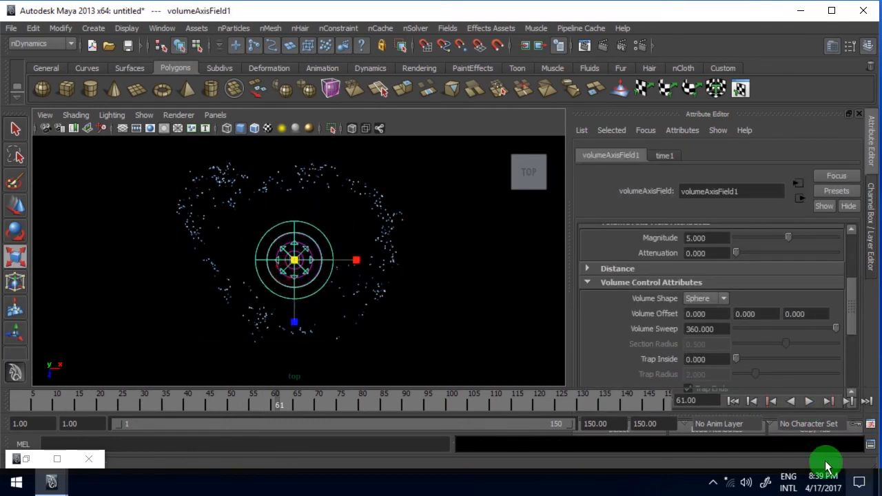
Step: Play, stop, and replay the particle burst to watch the ring re-form under volumeAxisField1
{"action": "left_click", "coordinate": [808, 401]}
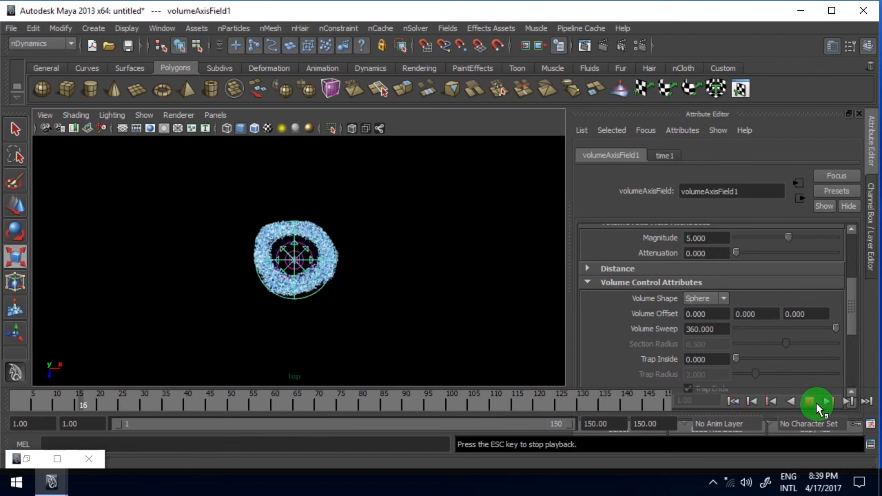
{"action": "left_click", "coordinate": [816, 400]}
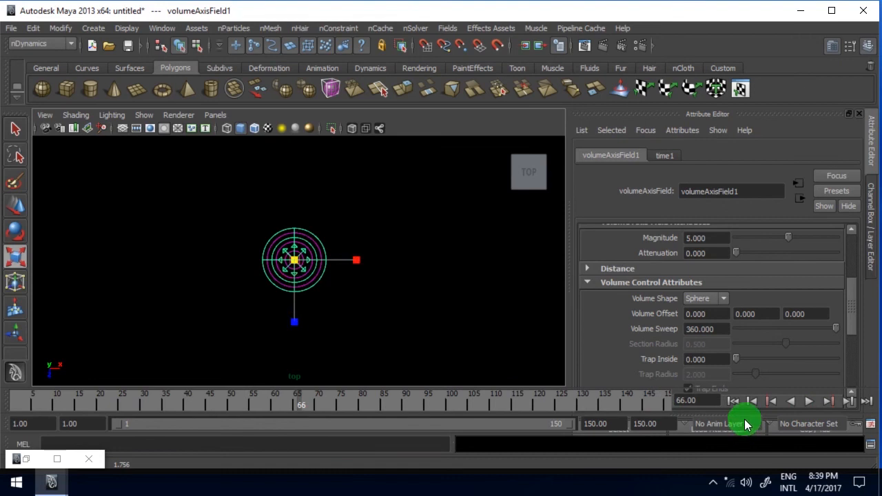
{"action": "left_click", "coordinate": [808, 401]}
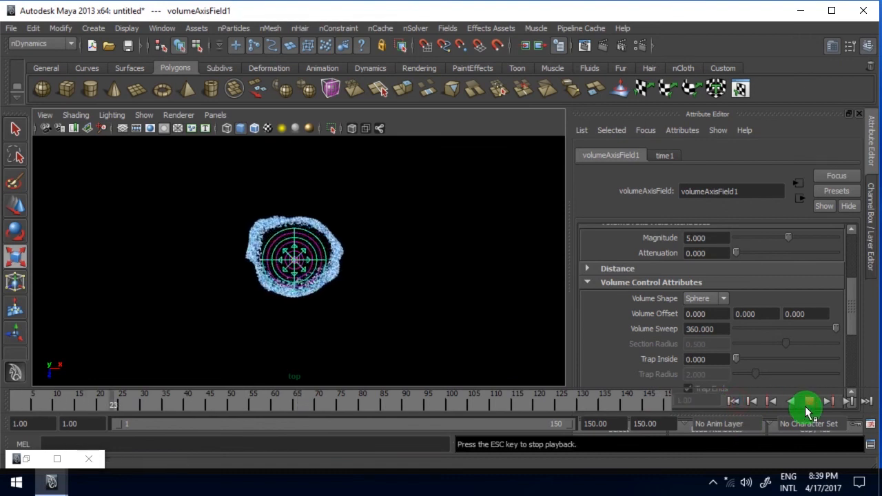